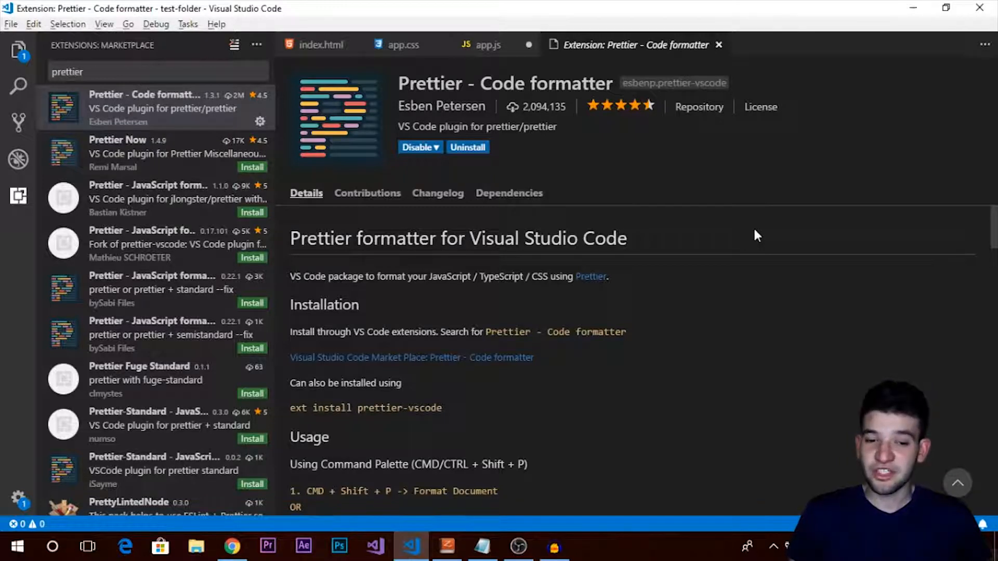
{"action": "mouse_move", "coordinate": [490, 217]}
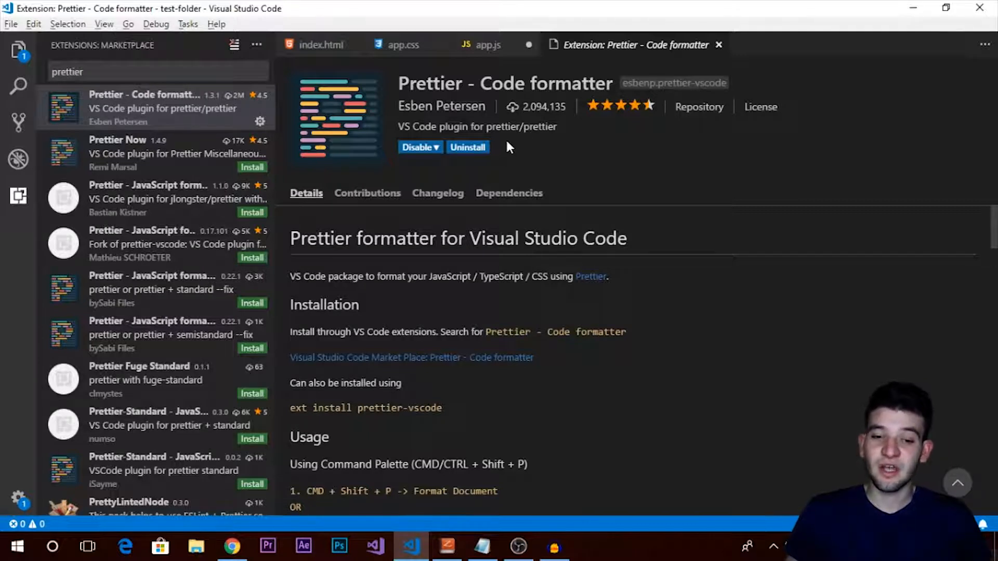
{"action": "mouse_move", "coordinate": [554, 149]}
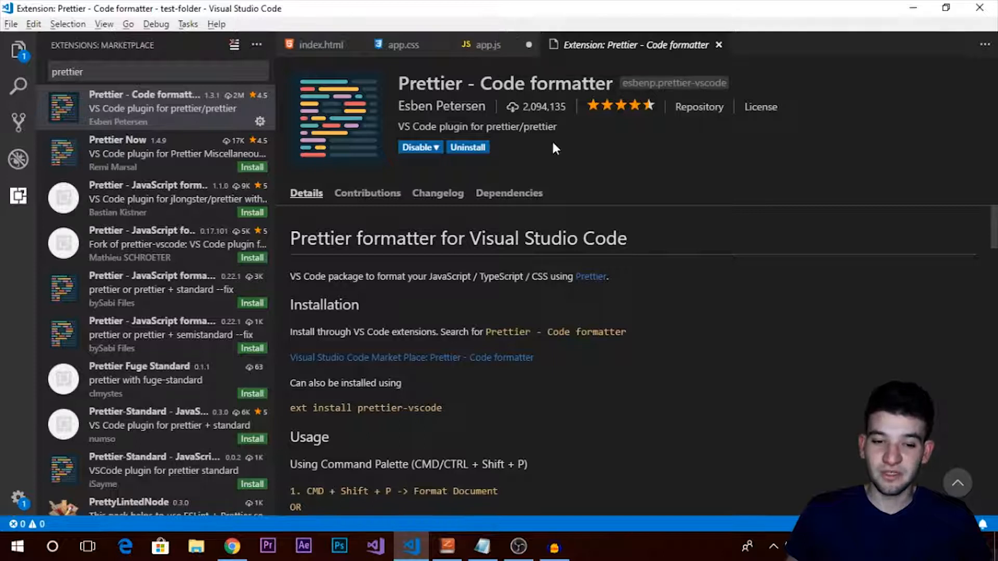
{"action": "mouse_move", "coordinate": [561, 165]}
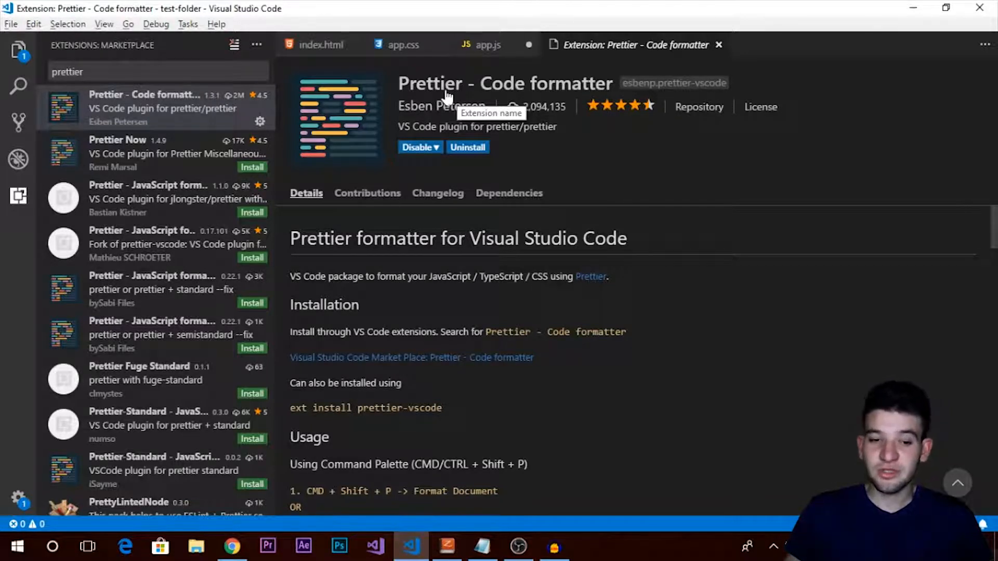
{"action": "mouse_move", "coordinate": [547, 93]}
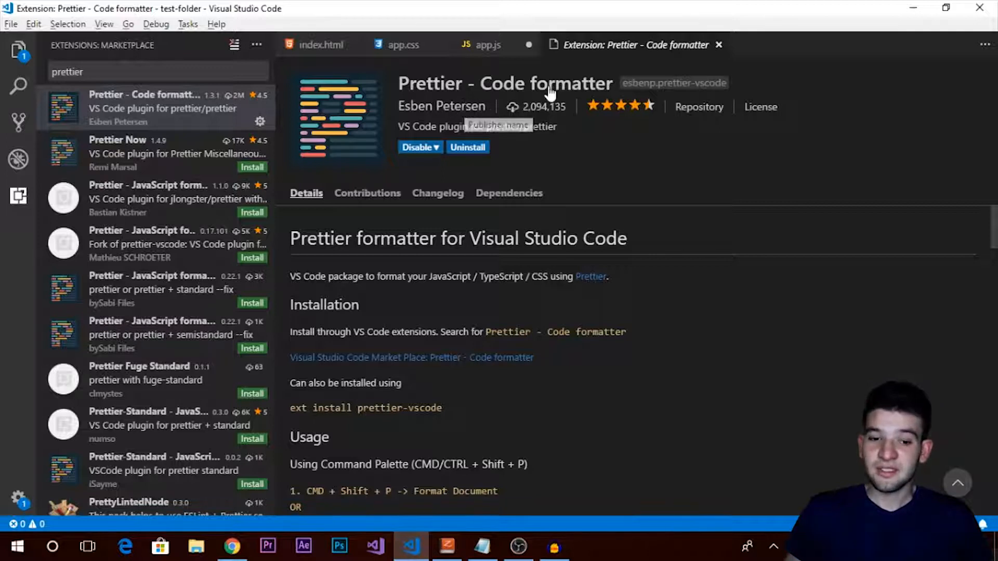
{"action": "mouse_move", "coordinate": [576, 140]}
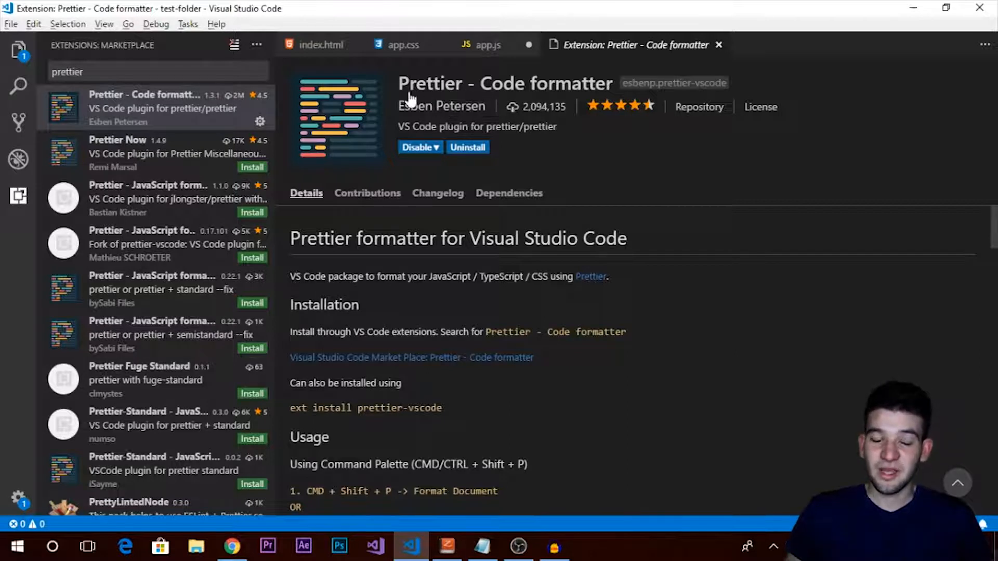
{"action": "mouse_move", "coordinate": [592, 153]}
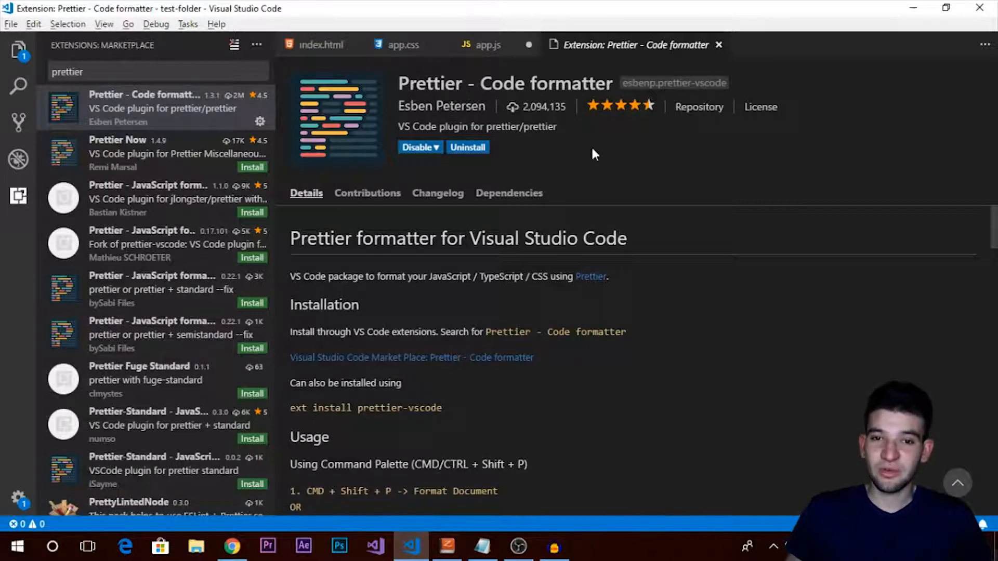
{"action": "mouse_move", "coordinate": [447, 93]}
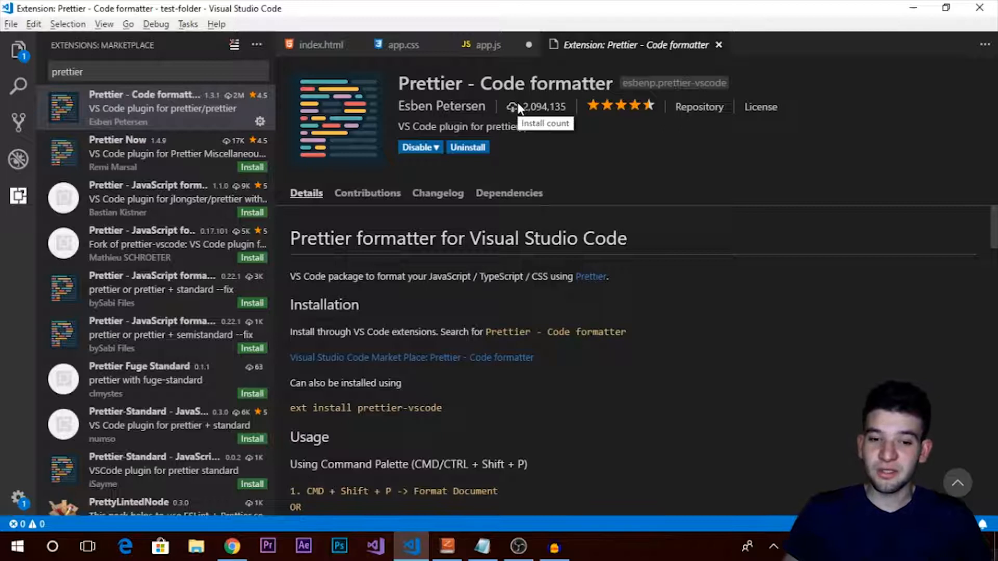
{"action": "mouse_move", "coordinate": [487, 45]}
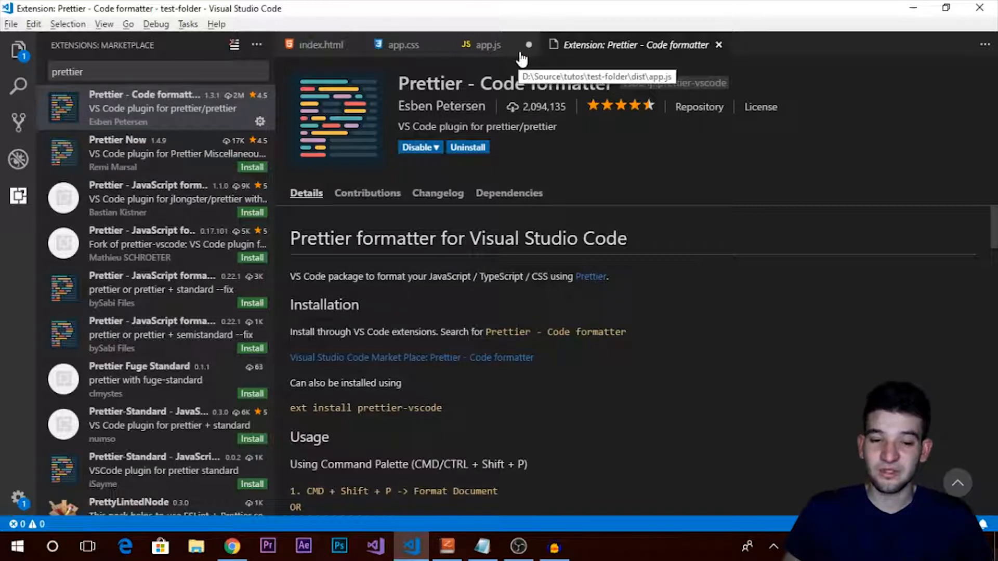
{"action": "mouse_move", "coordinate": [503, 108]}
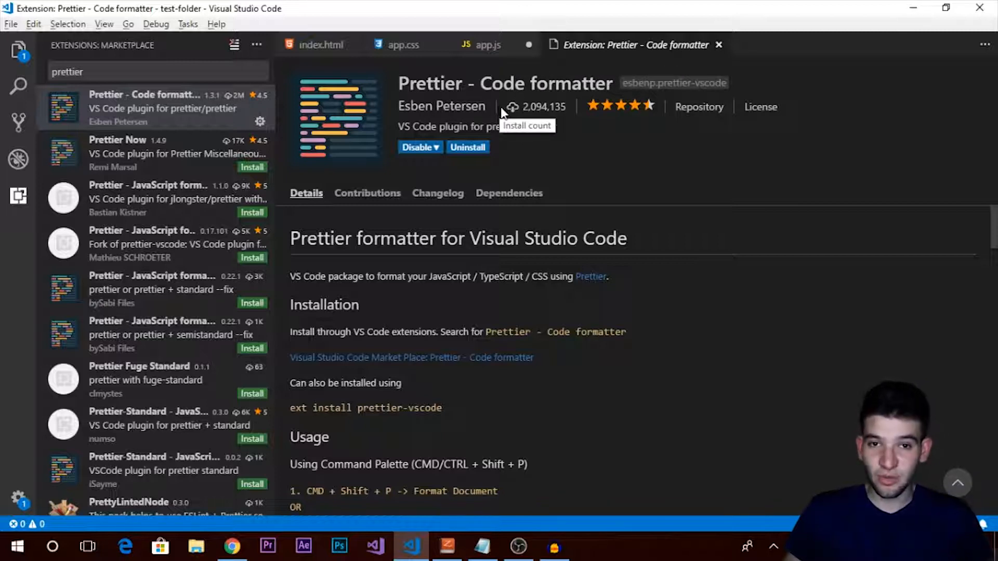
{"action": "mouse_move", "coordinate": [496, 54]}
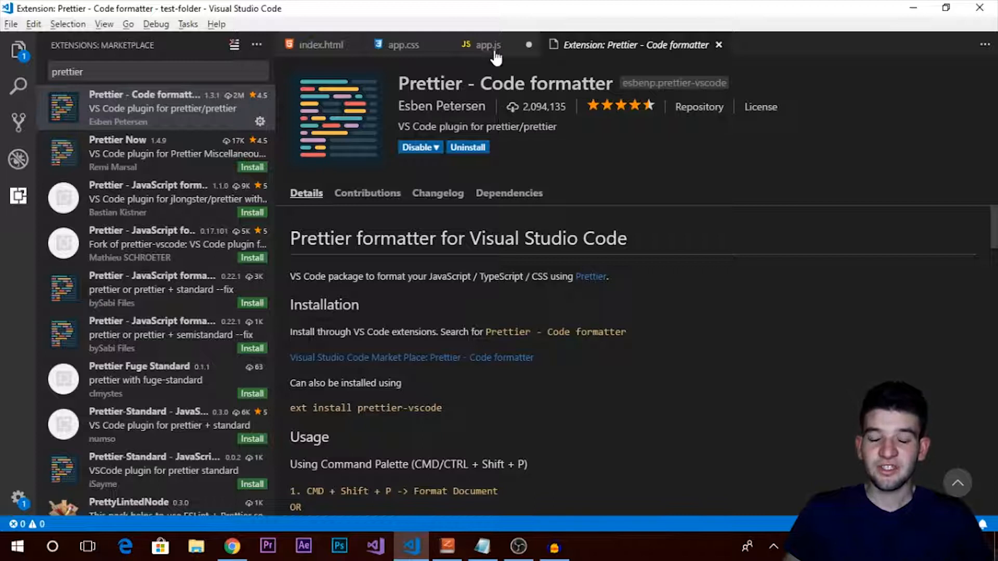
{"action": "mouse_move", "coordinate": [488, 45]}
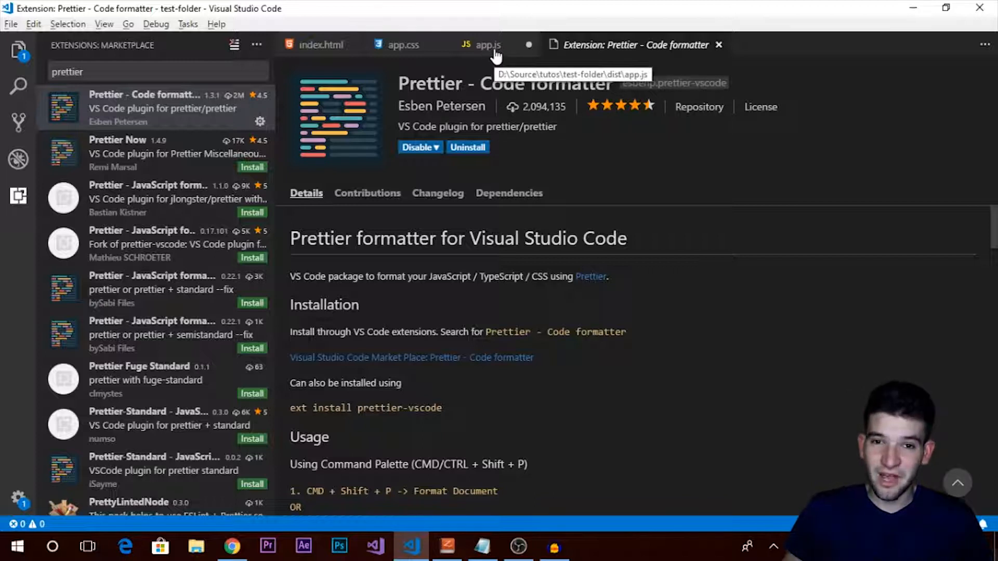
- Write var obj={key:"value"} in app.js, let Prettier reformat it, then add a trailing comma
{"action": "left_click", "coordinate": [488, 45]}
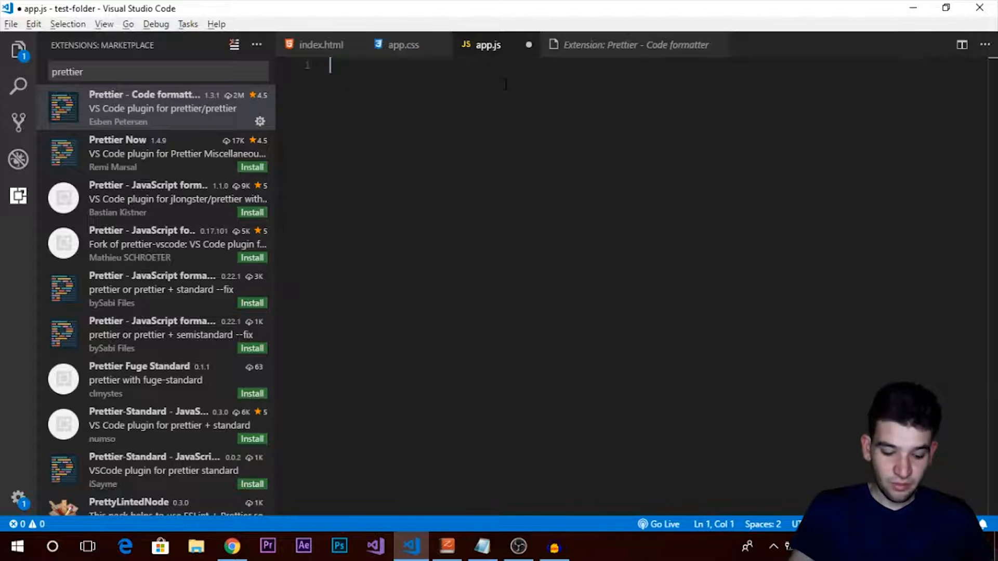
{"action": "type", "text": "var"}
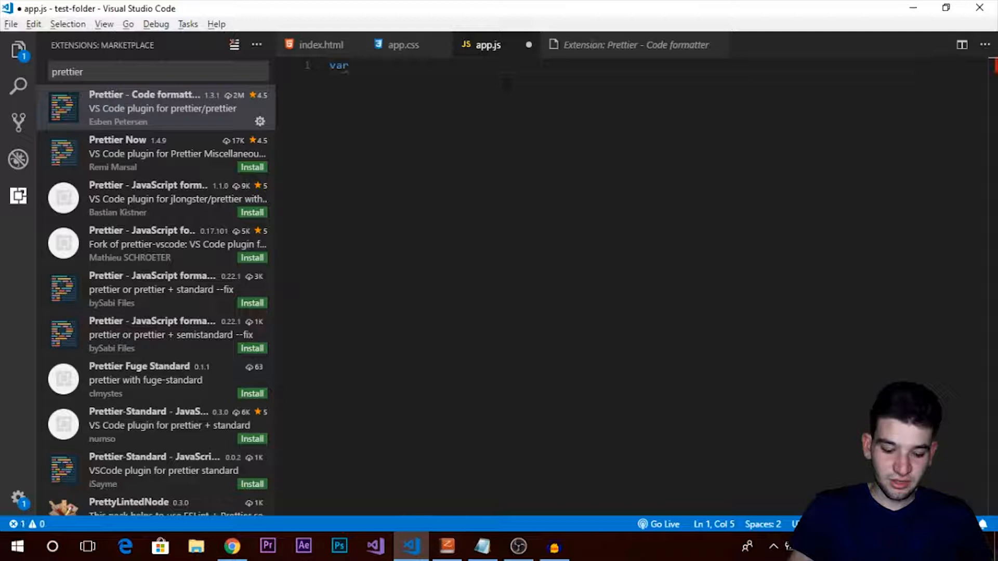
{"action": "type", "text": "obj={}"}
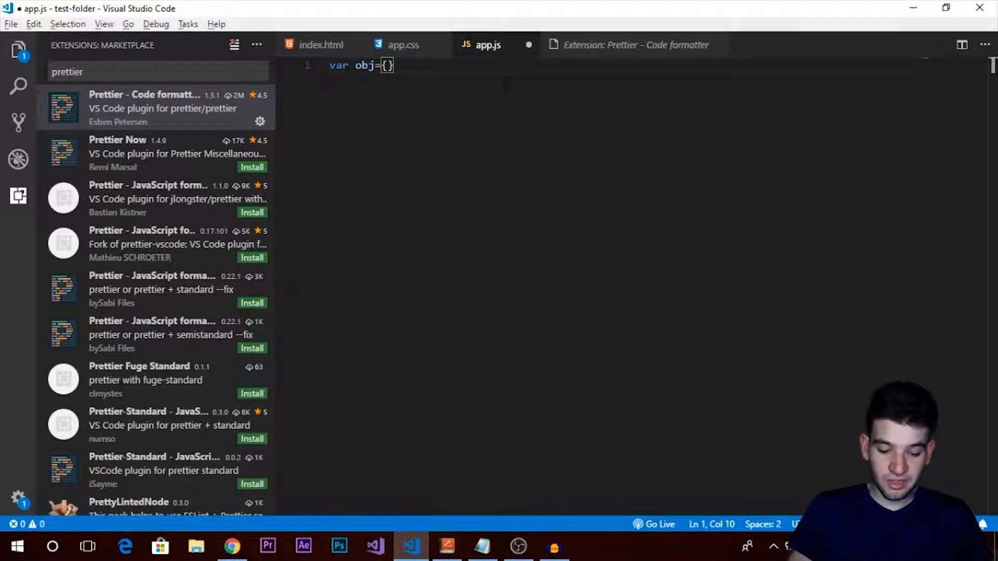
{"action": "type", "text": "value:"}
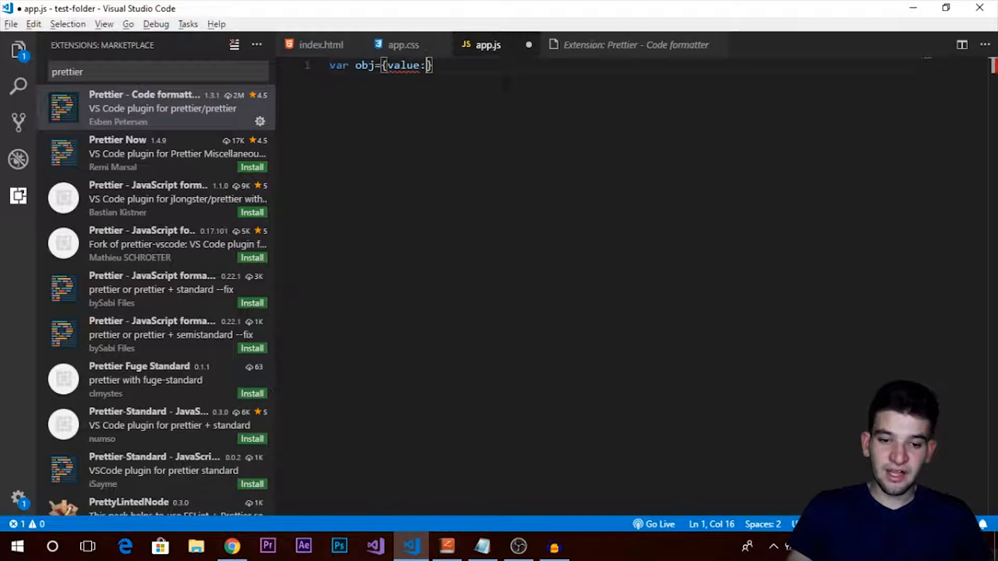
{"action": "type", "text": "\"\""}
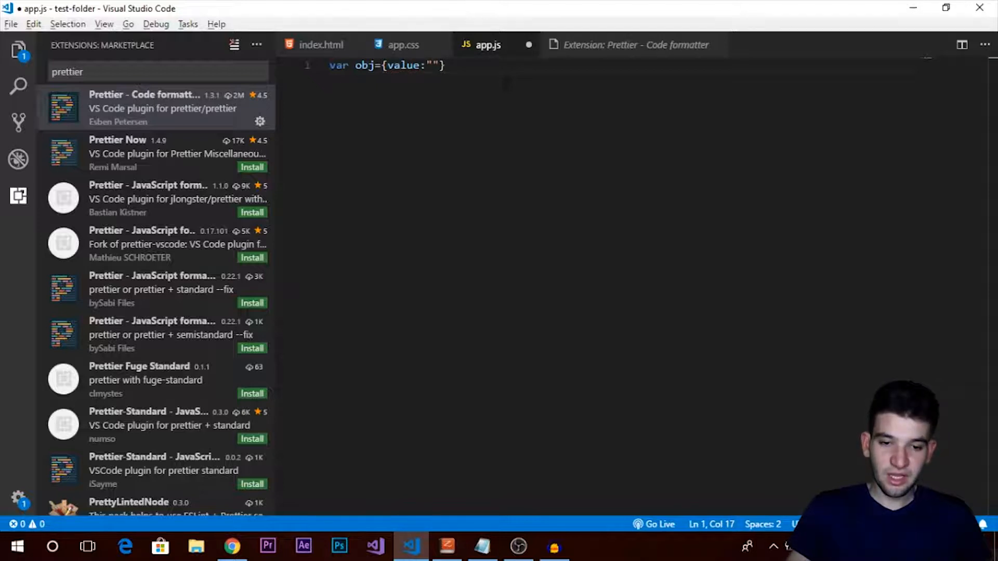
{"action": "type", "text": "key"}
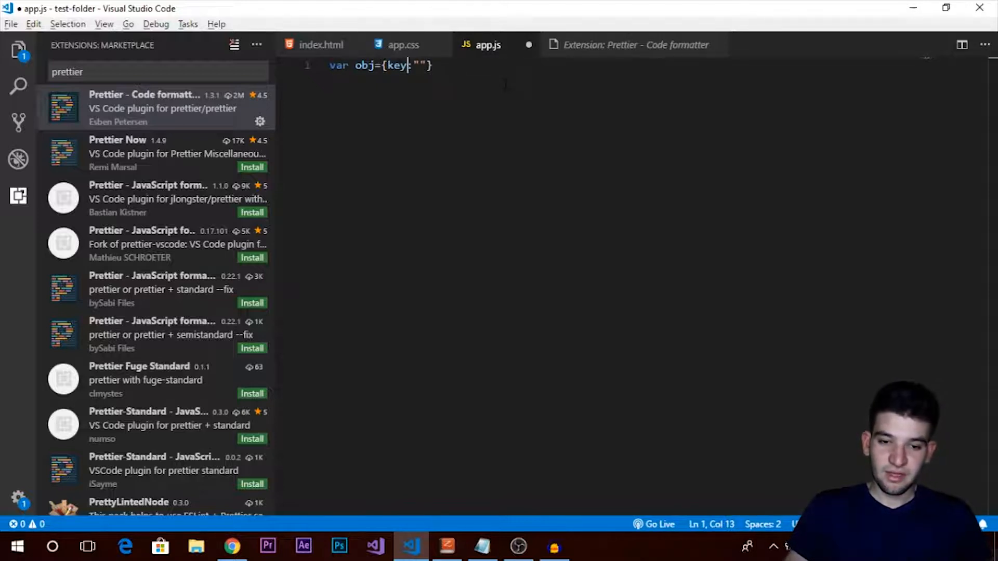
{"action": "type", "text": "value"}
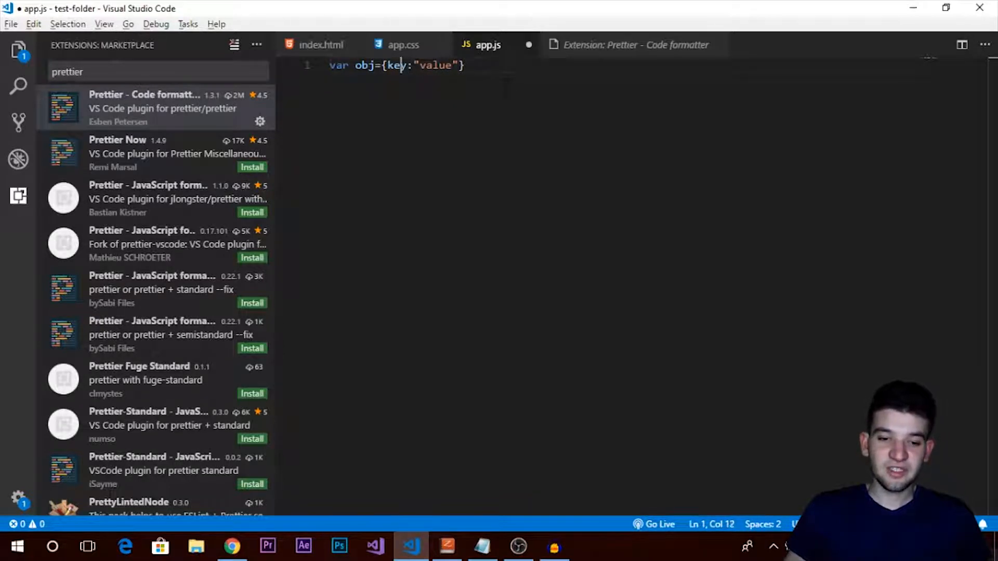
{"action": "double_click", "coordinate": [365, 66]}
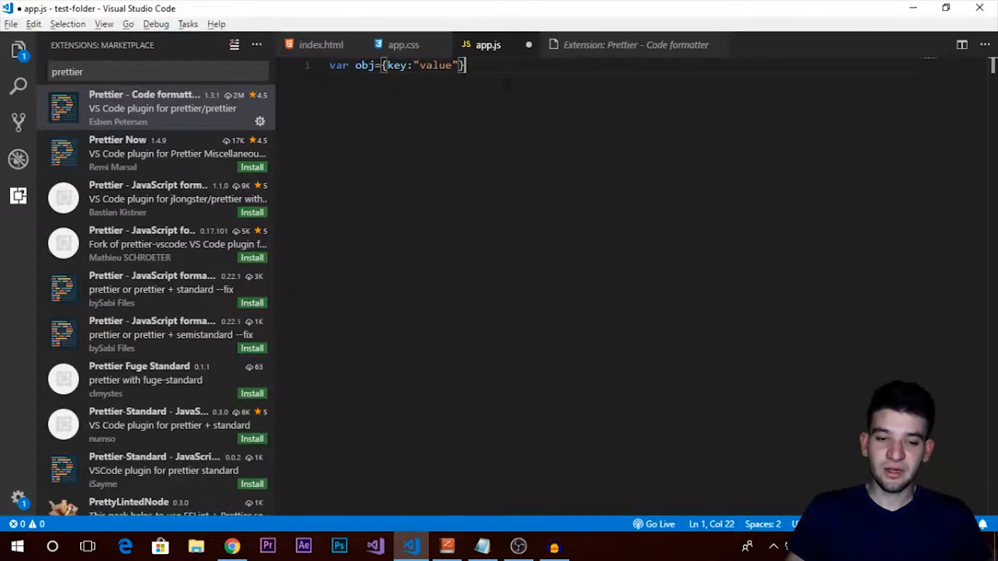
{"action": "mouse_move", "coordinate": [630, 44]}
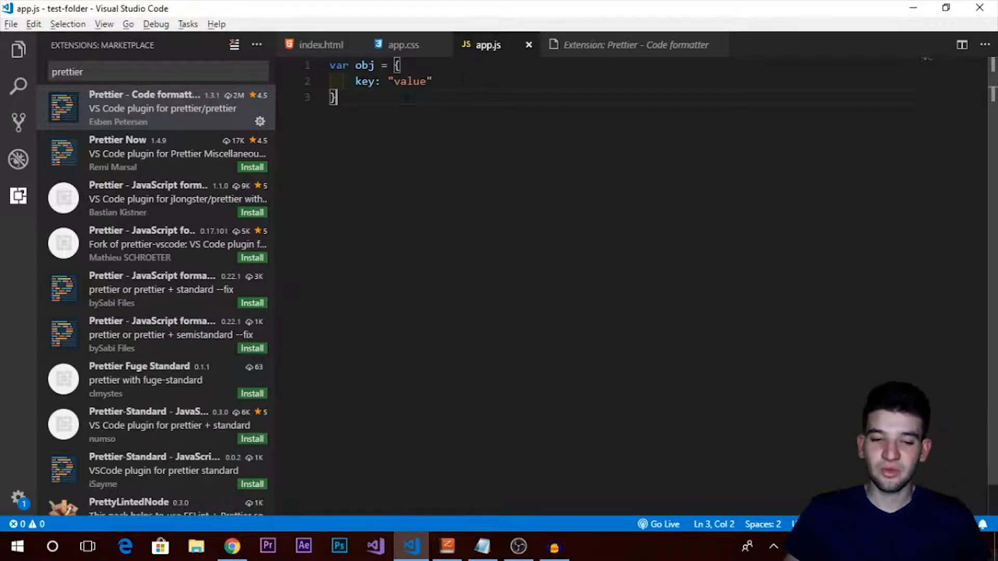
{"action": "type", "text": ","}
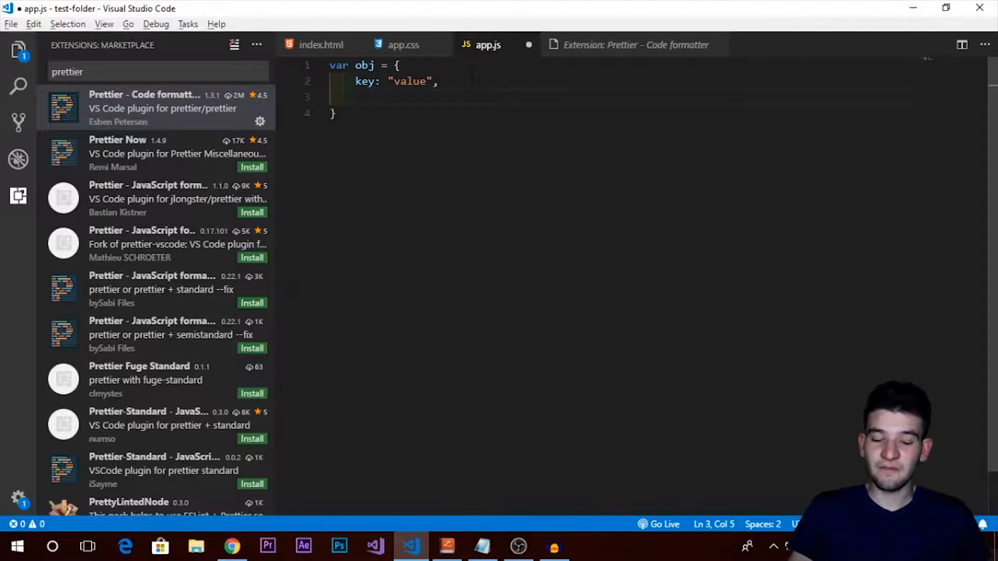
{"action": "type", "text": "keyL"}
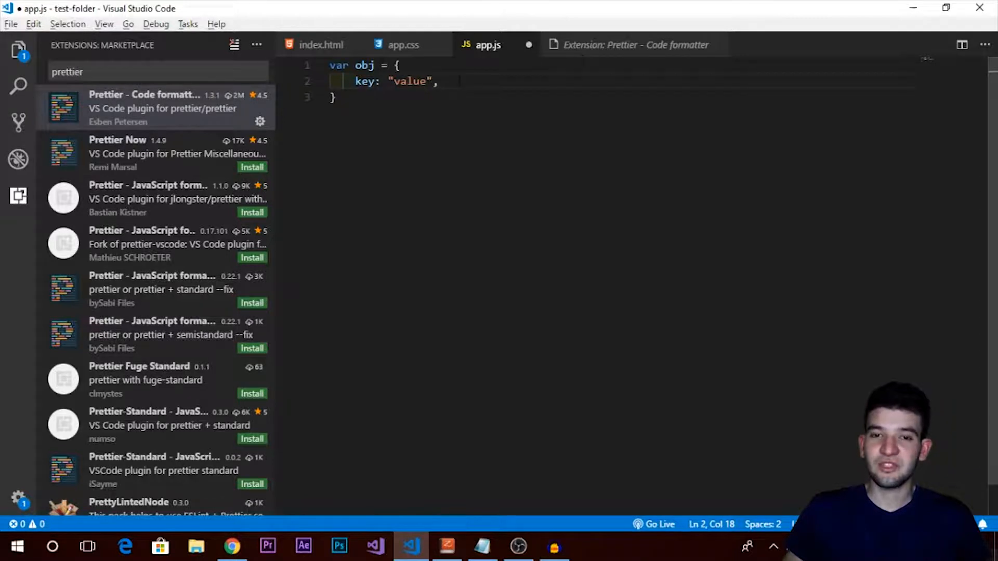
- Return to the Prettier - Code formatter tab and scroll through its settings documentation
{"action": "left_click", "coordinate": [630, 45]}
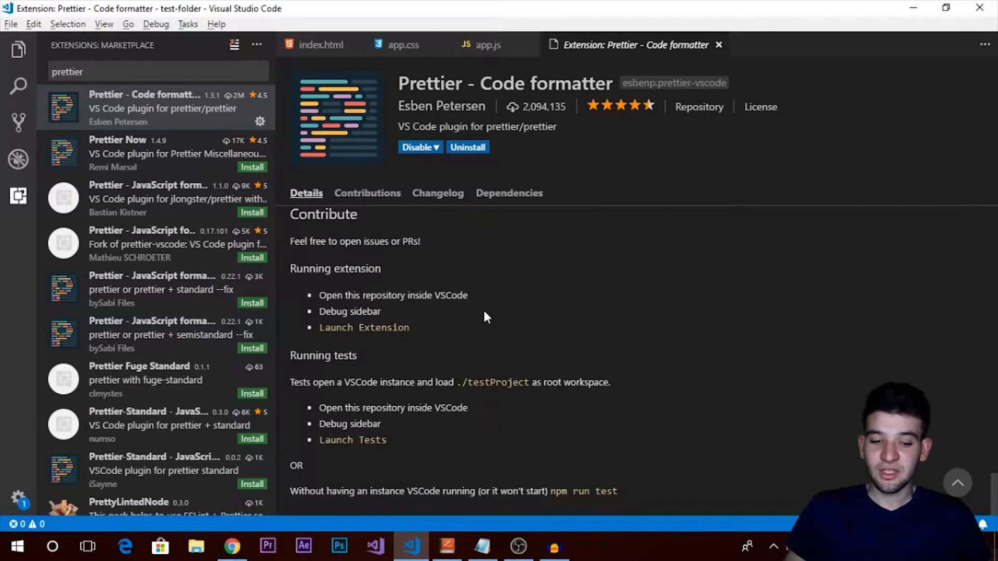
{"action": "scroll", "scroll_direction": "down", "scroll_amount": 3}
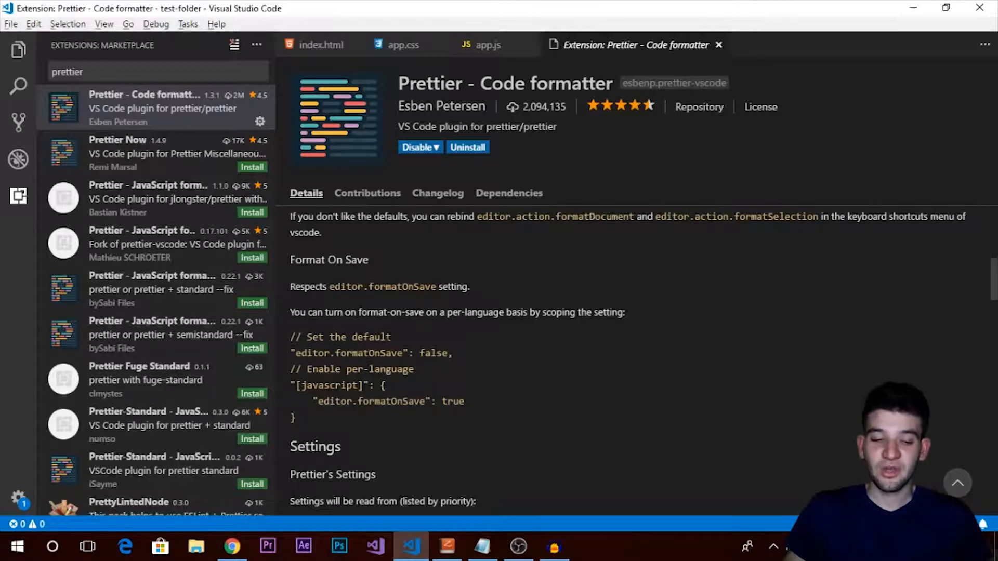
{"action": "scroll", "scroll_direction": "down", "scroll_amount": 3}
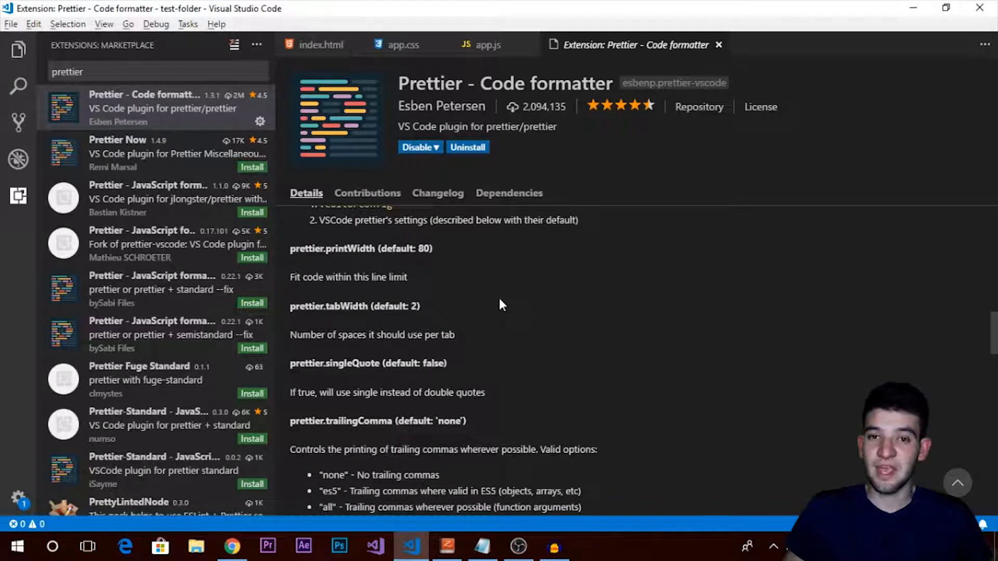
{"action": "scroll", "scroll_direction": "down", "scroll_amount": 3}
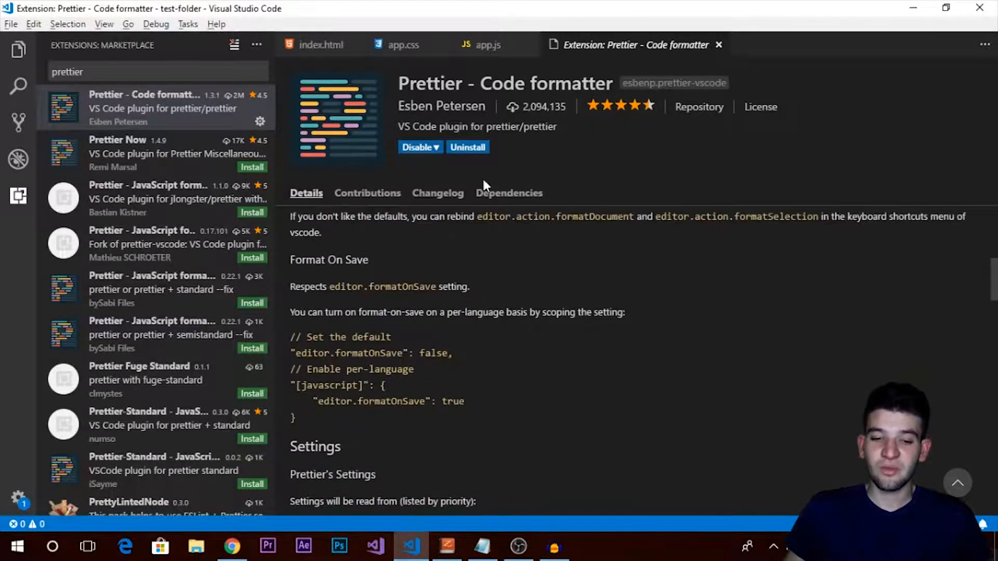
{"action": "mouse_move", "coordinate": [496, 100]}
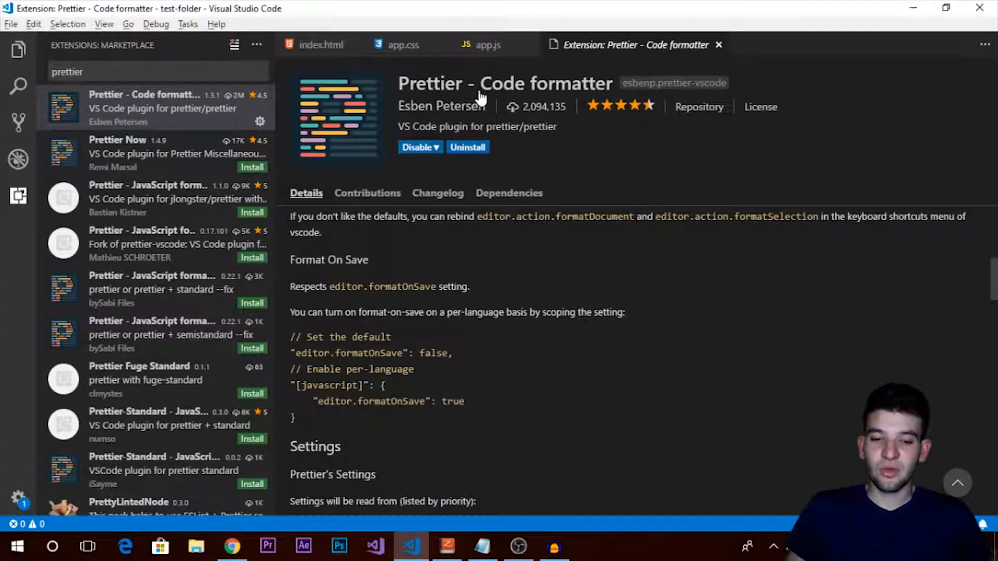
{"action": "mouse_move", "coordinate": [471, 114]}
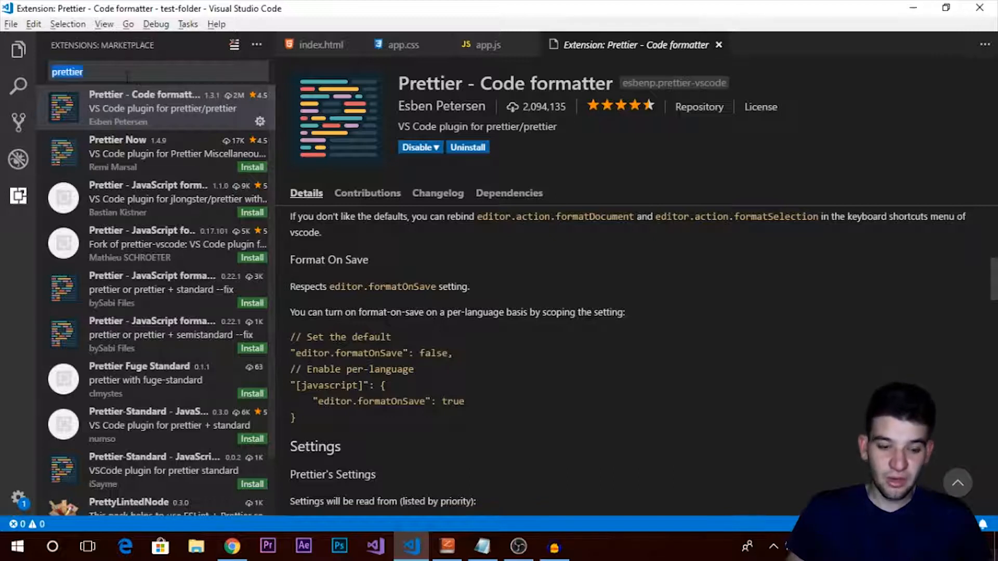
- Search the marketplace for 'eslint' and scroll through the ESLint details page
{"action": "type", "text": "eslint"}
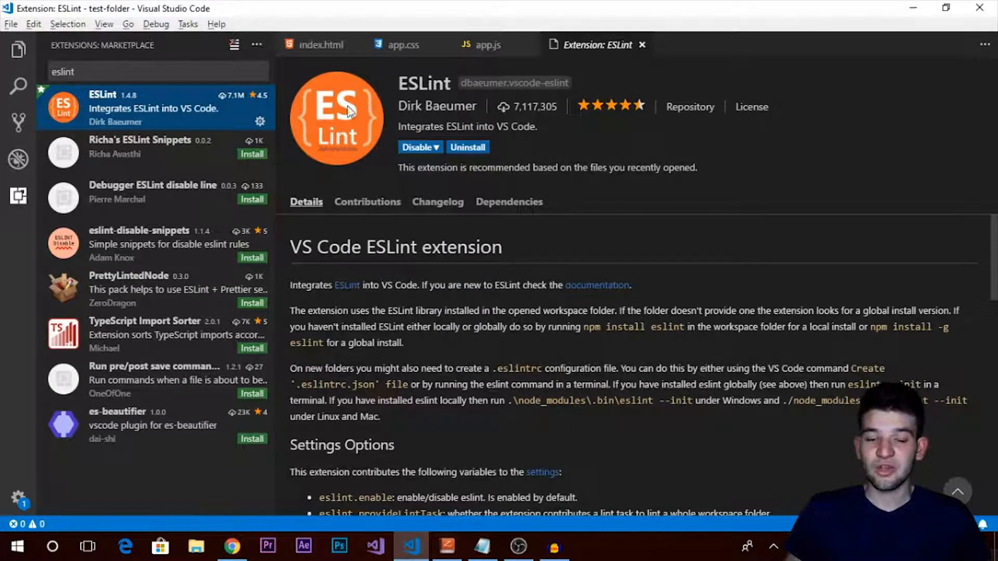
{"action": "mouse_move", "coordinate": [576, 189]}
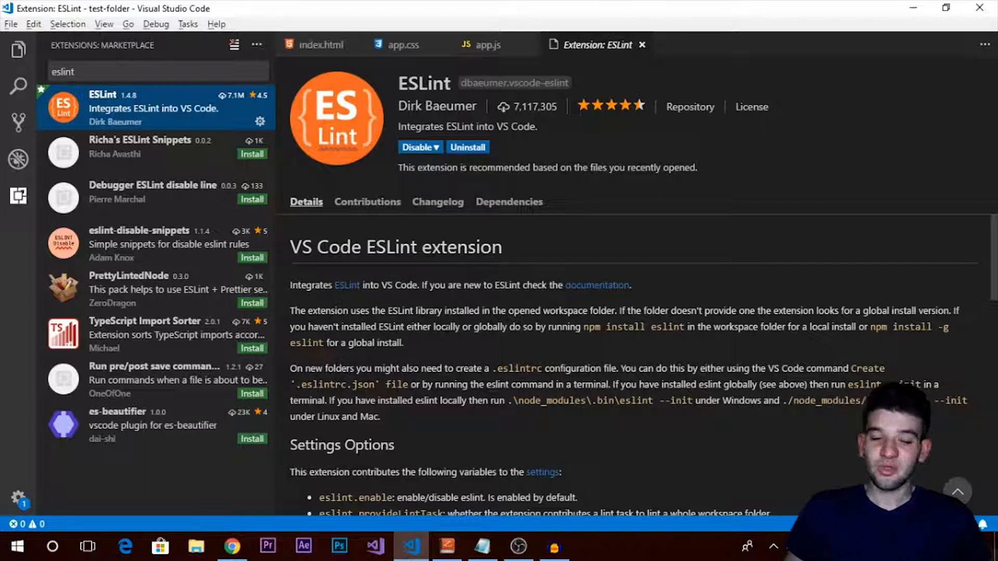
{"action": "mouse_move", "coordinate": [396, 45]}
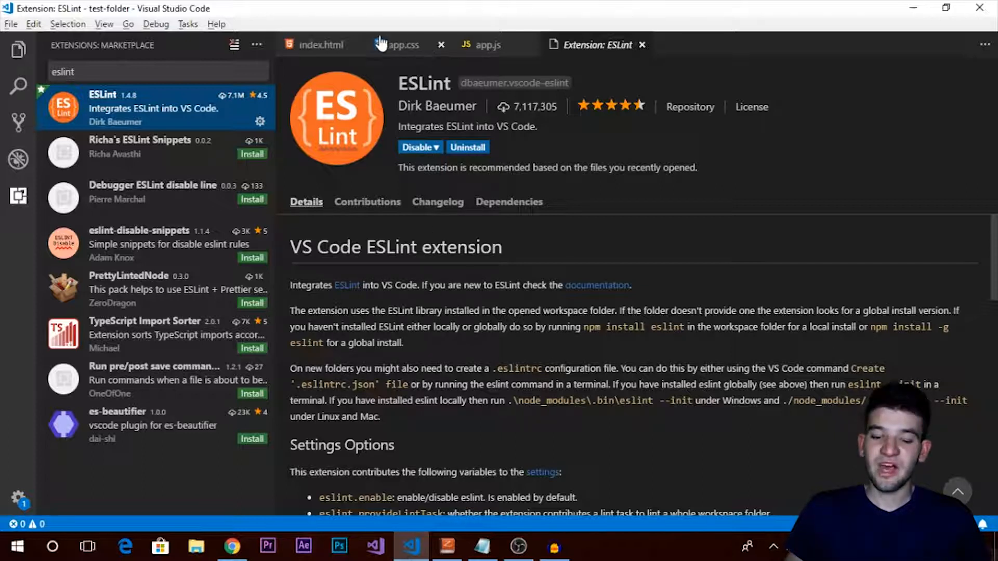
{"action": "scroll", "scroll_direction": "down", "scroll_amount": 3}
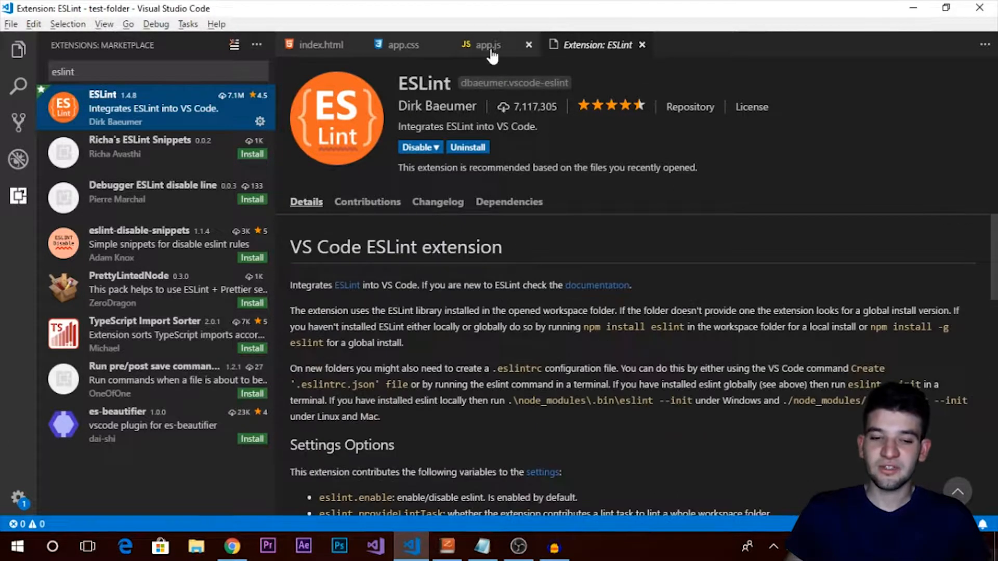
- Type 'let me = 50;' on a new line below obj in app.js and select it
{"action": "left_click", "coordinate": [488, 45]}
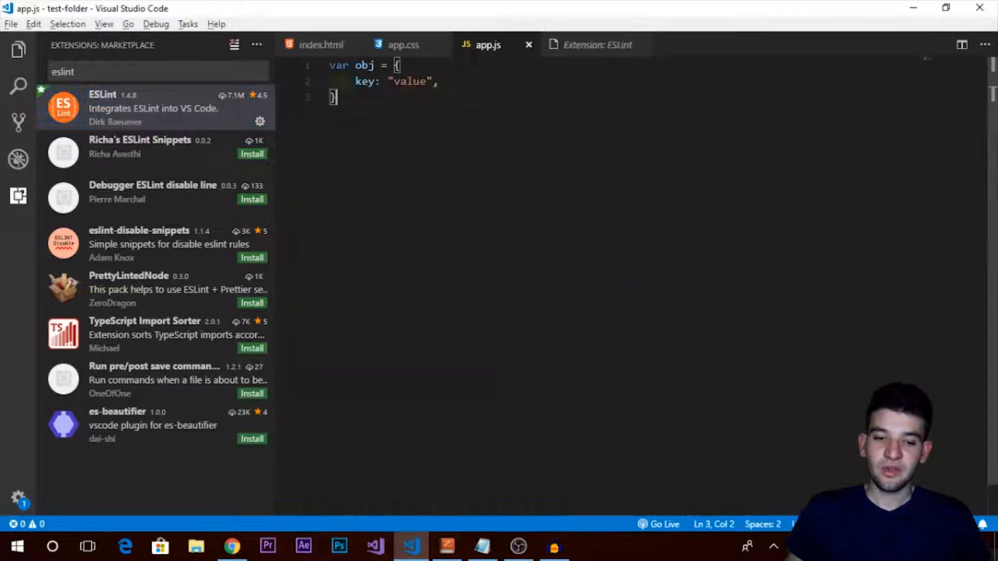
{"action": "key", "text": "Enter"}
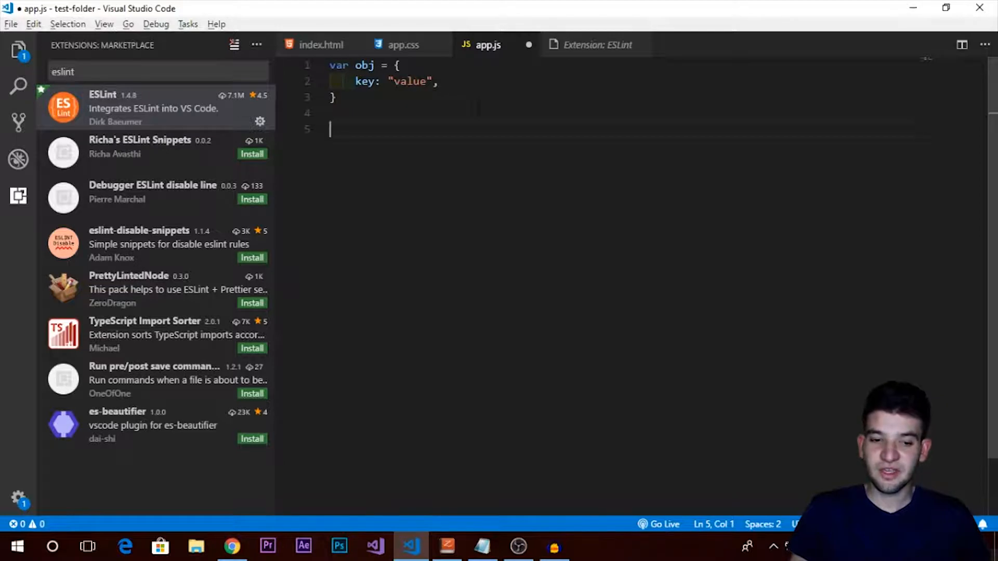
{"action": "type", "text": "let"}
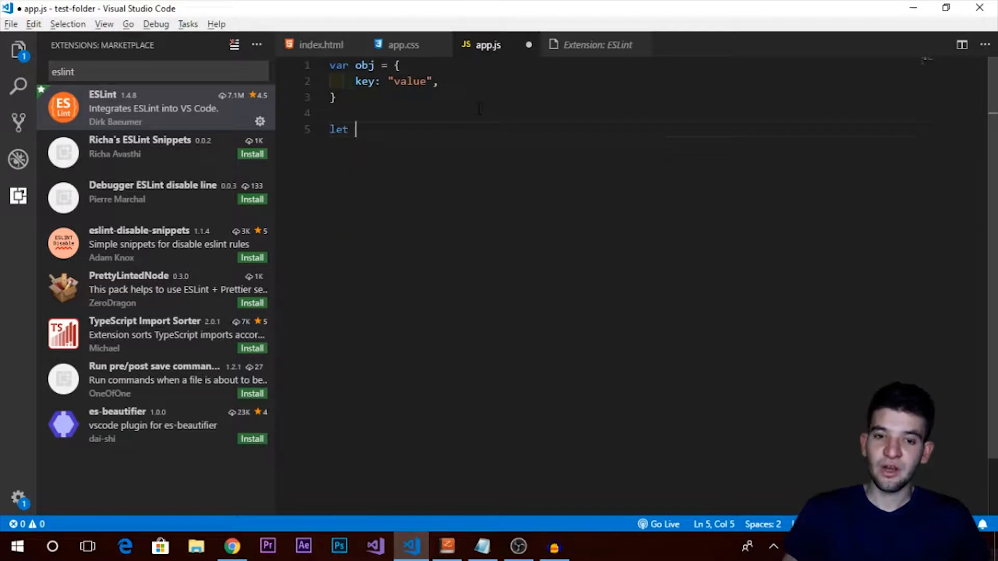
{"action": "type", "text": "me ="}
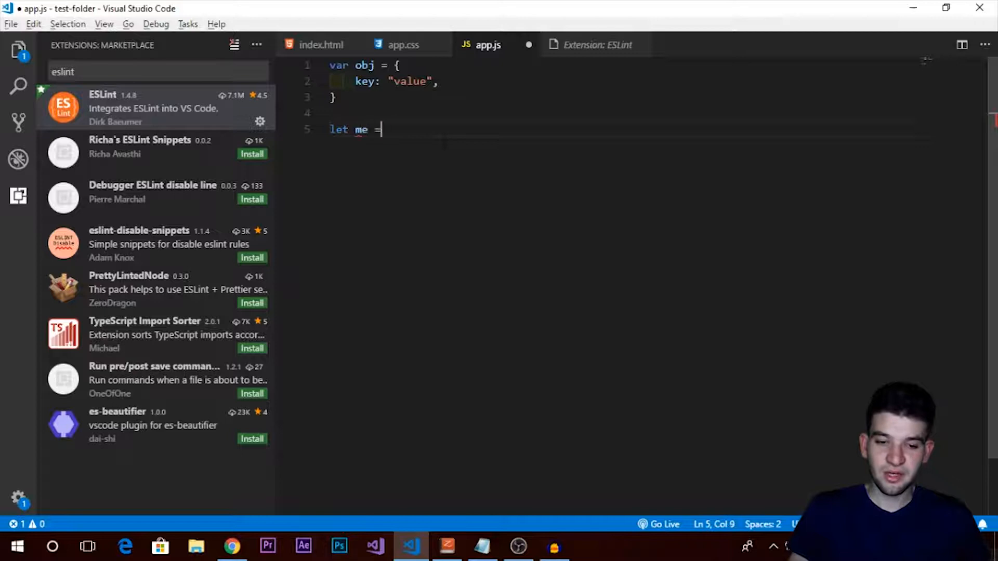
{"action": "type", "text": "50;"}
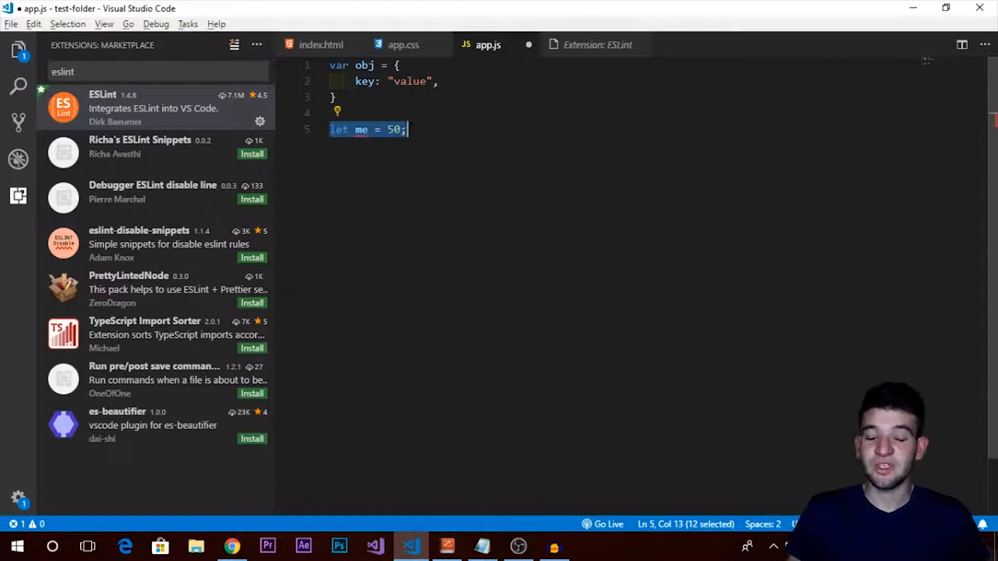
{"action": "double_click", "coordinate": [360, 130]}
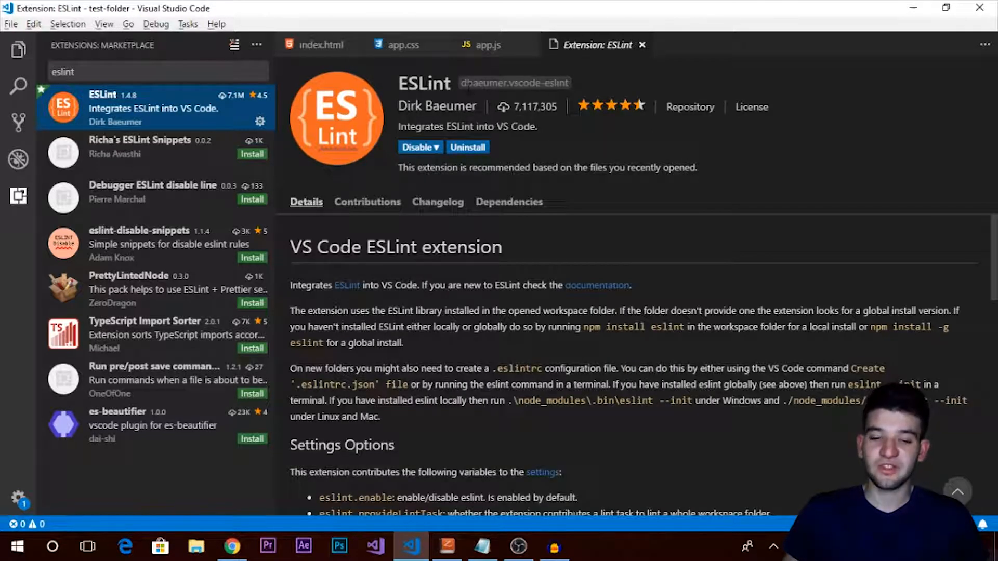
{"action": "mouse_move", "coordinate": [586, 130]}
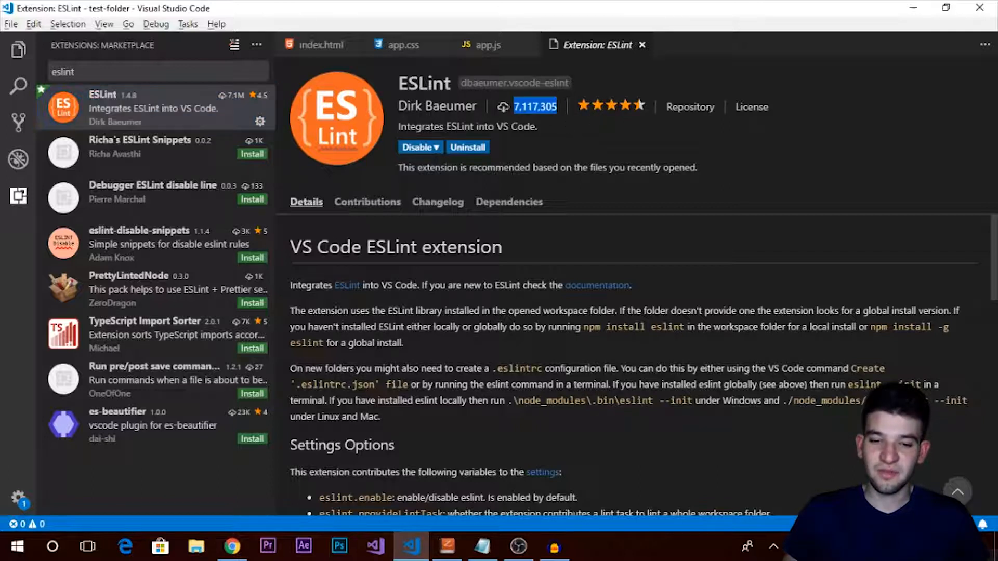
{"action": "mouse_move", "coordinate": [568, 126]}
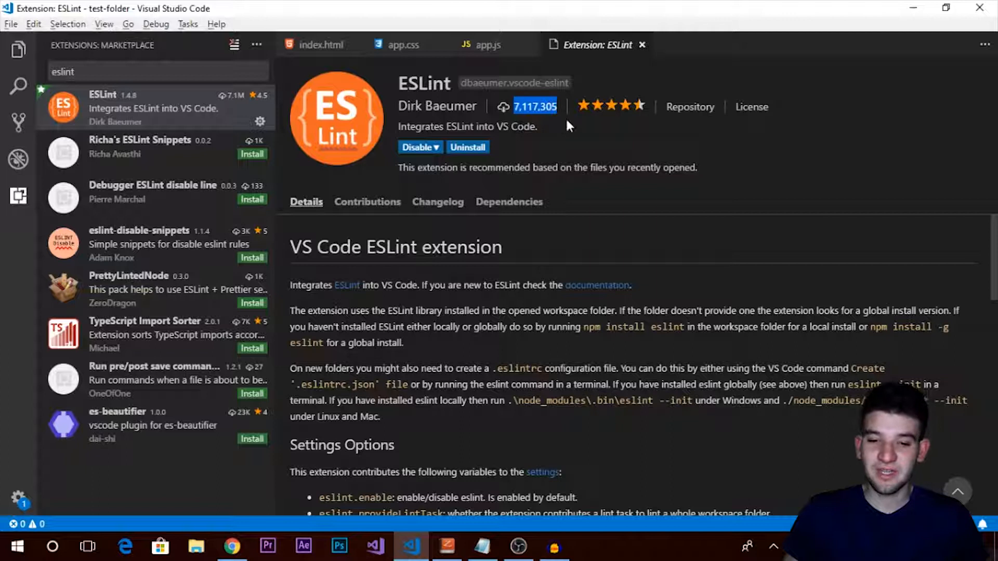
{"action": "mouse_move", "coordinate": [585, 150]}
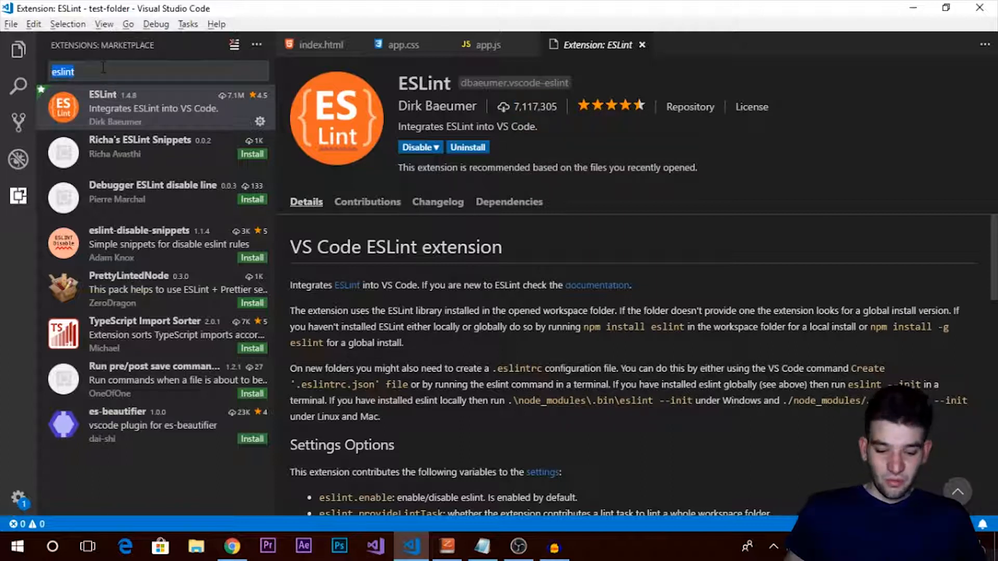
- Search 'in' for indent-rainbow and scroll its details to the coloured-indentation example
{"action": "type", "text": "inbow"}
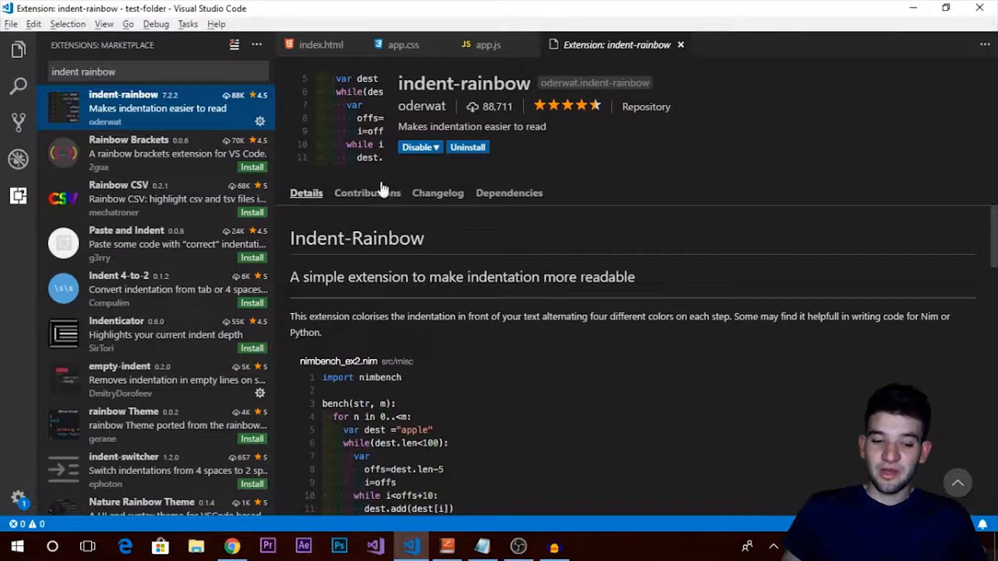
{"action": "scroll", "scroll_direction": "down", "scroll_amount": 3}
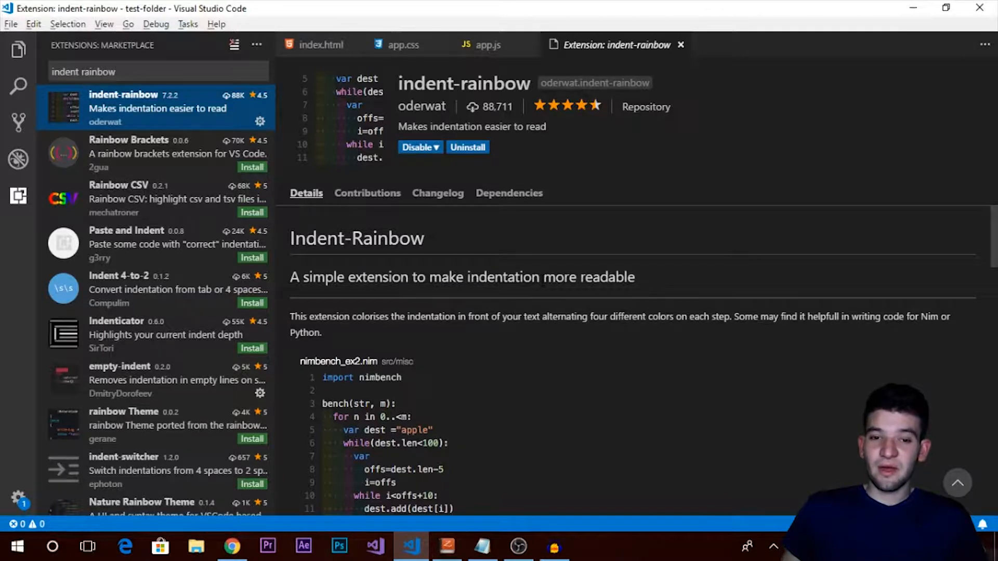
{"action": "scroll", "scroll_direction": "down", "scroll_amount": 3}
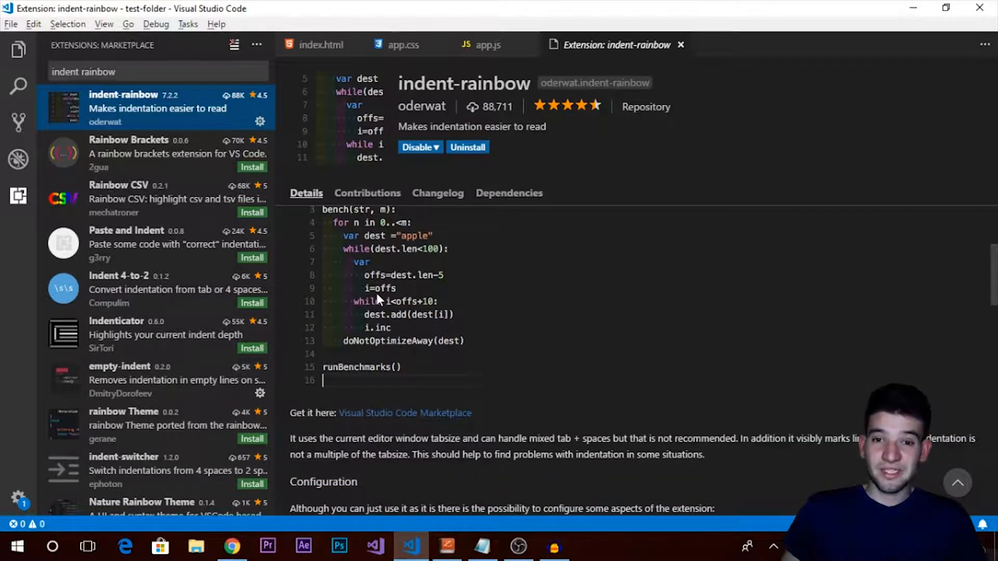
{"action": "mouse_move", "coordinate": [377, 210]}
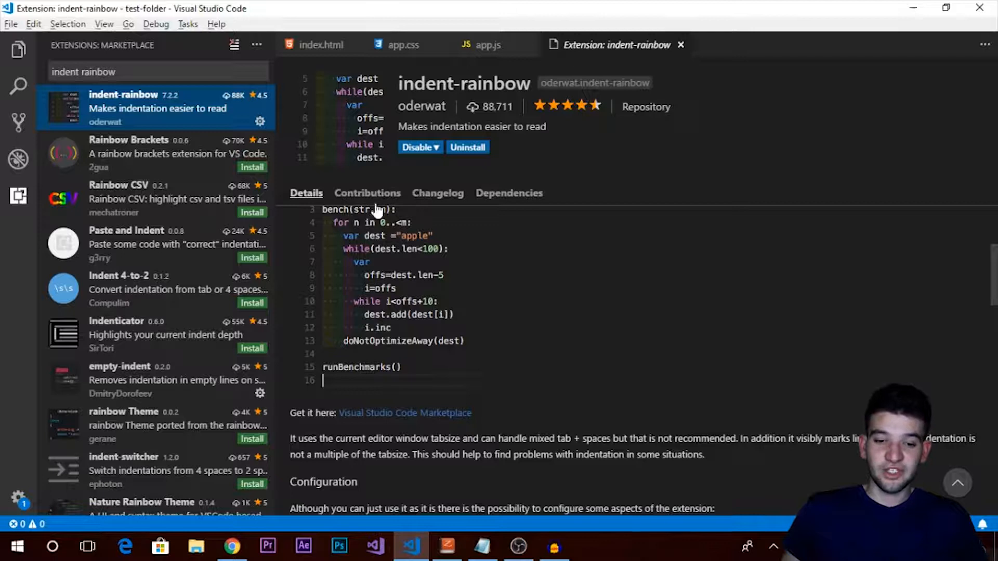
{"action": "mouse_move", "coordinate": [452, 291]}
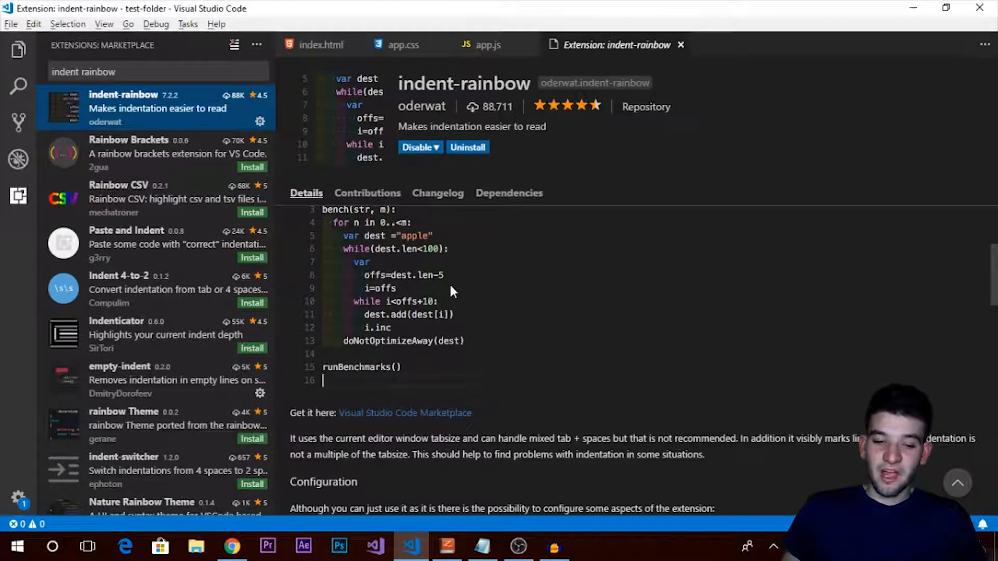
{"action": "mouse_move", "coordinate": [323, 142]}
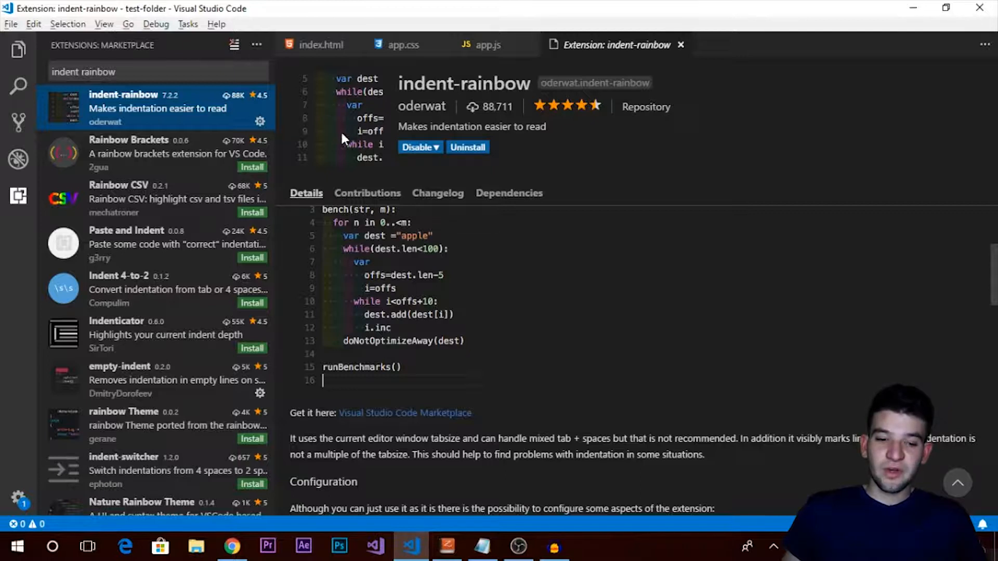
{"action": "mouse_move", "coordinate": [321, 136]}
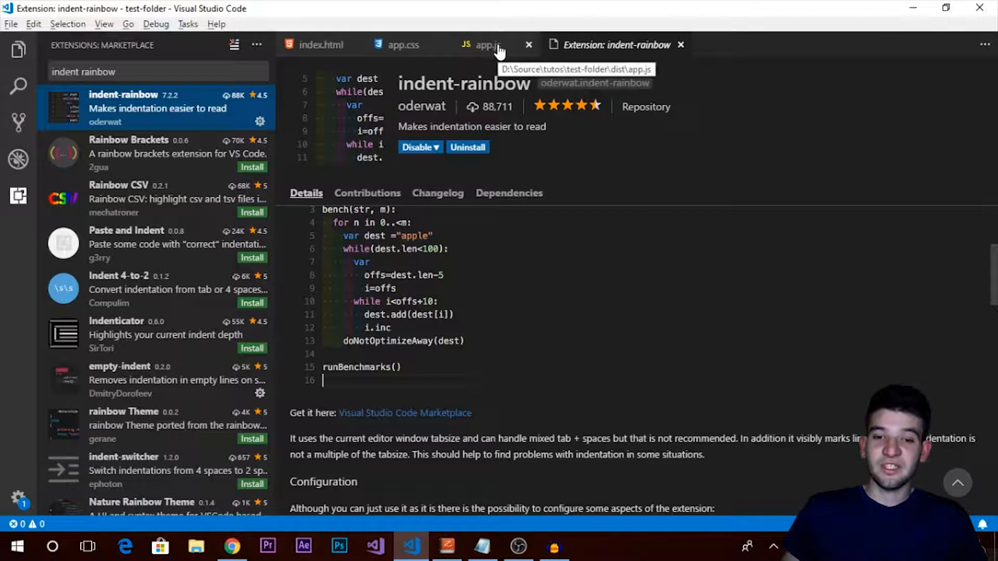
{"action": "mouse_move", "coordinate": [535, 107]}
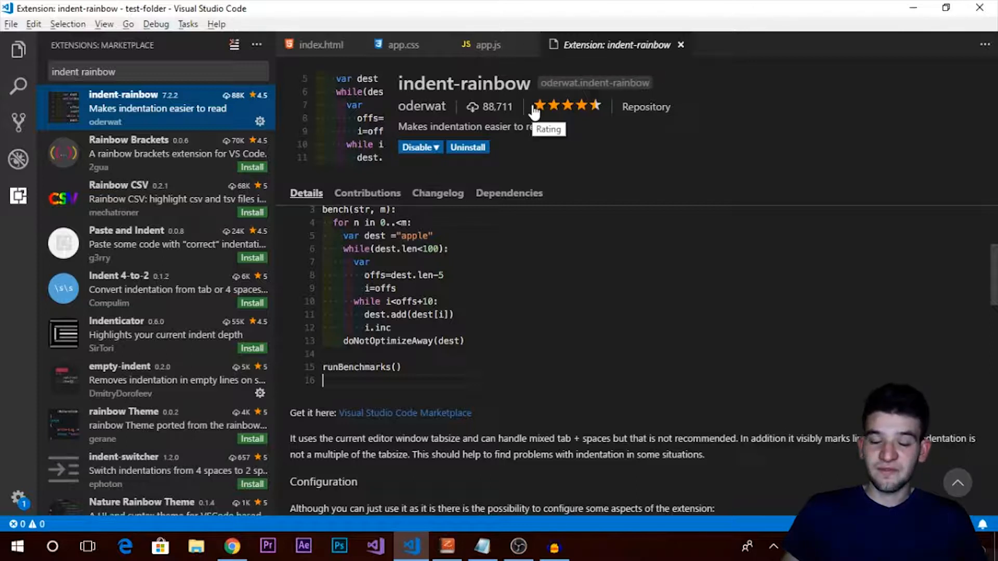
{"action": "mouse_move", "coordinate": [572, 125]}
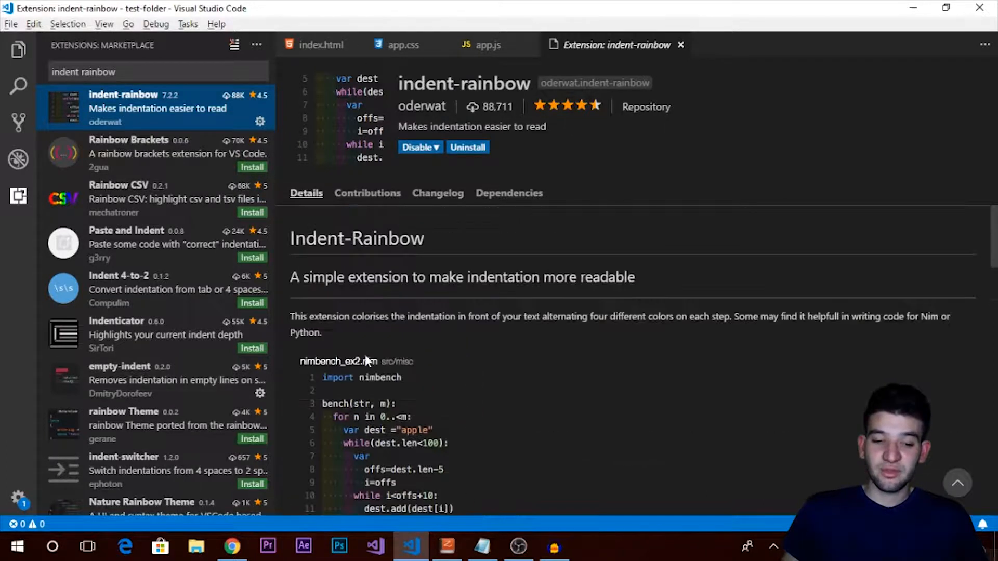
{"action": "scroll", "scroll_direction": "down", "scroll_amount": 3}
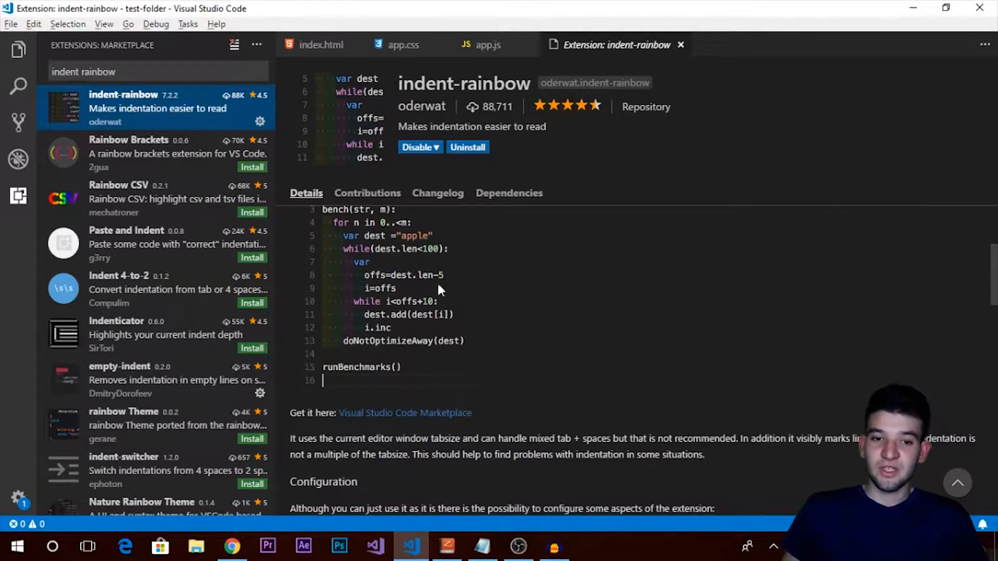
- Fix the over-indented description meta line in index.html's head section
{"action": "left_click", "coordinate": [321, 45]}
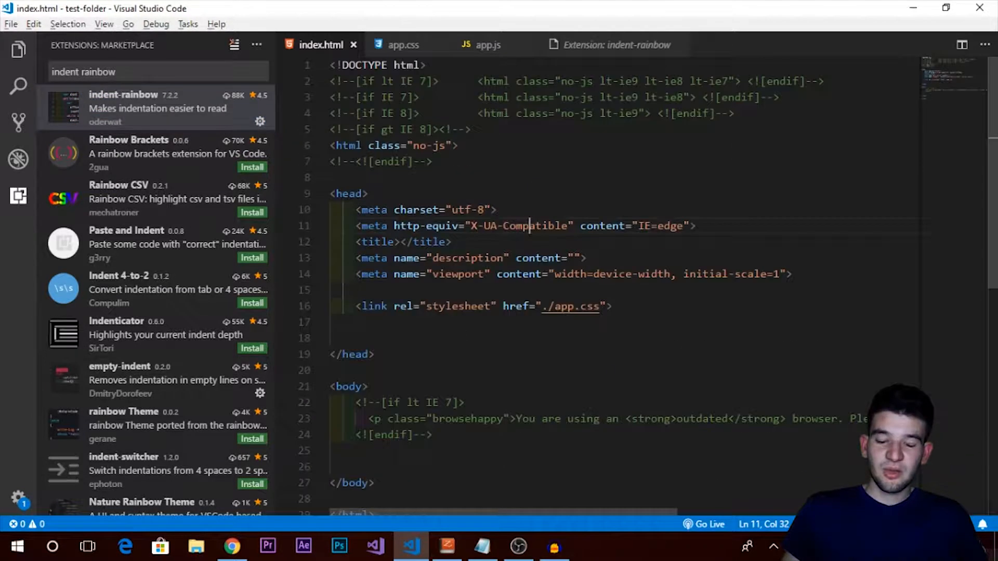
{"action": "scroll", "scroll_direction": "down", "scroll_amount": 3}
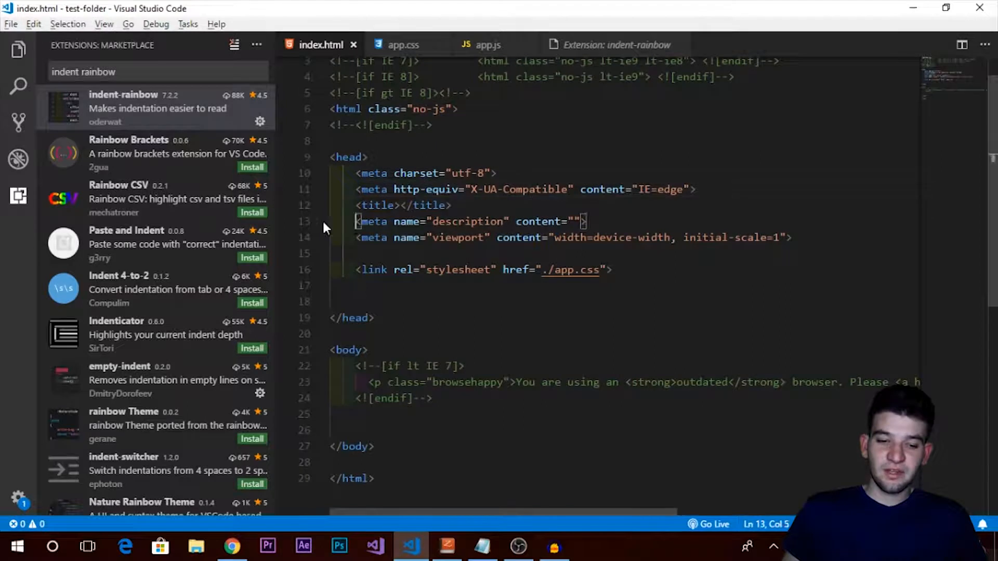
{"action": "key", "text": "Tab"}
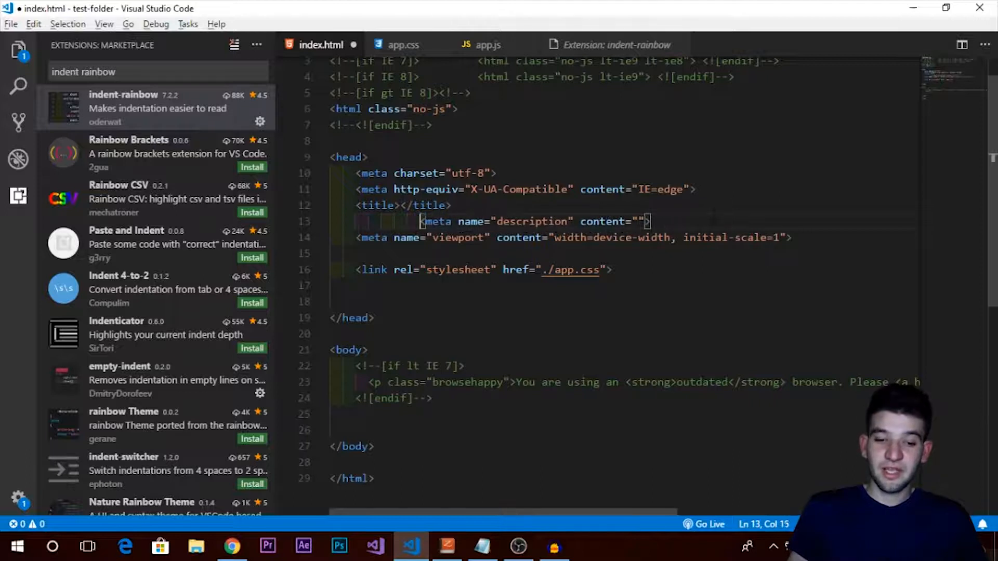
{"action": "key", "text": "Home"}
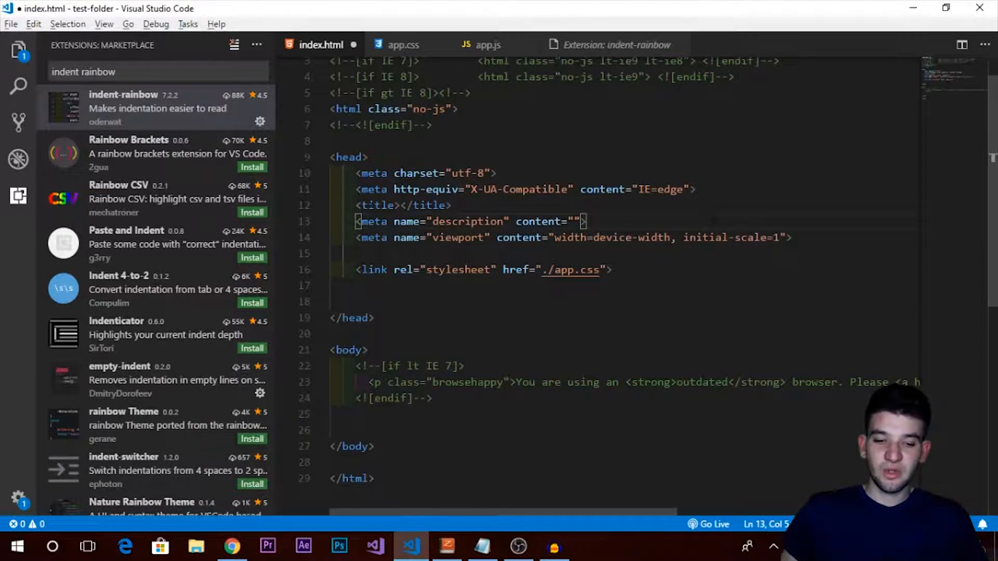
{"action": "scroll", "scroll_direction": "down", "scroll_amount": 3}
{"action": "type", "text": "dahs"}
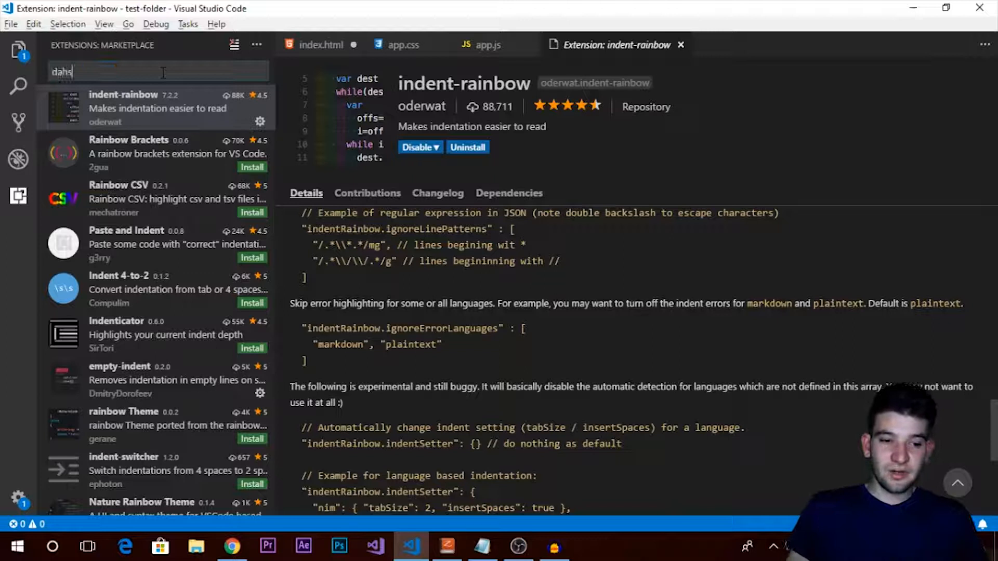
- Search 'dash', open the installed Dash extension, and scroll its Details tab
{"action": "type", "text": "dash"}
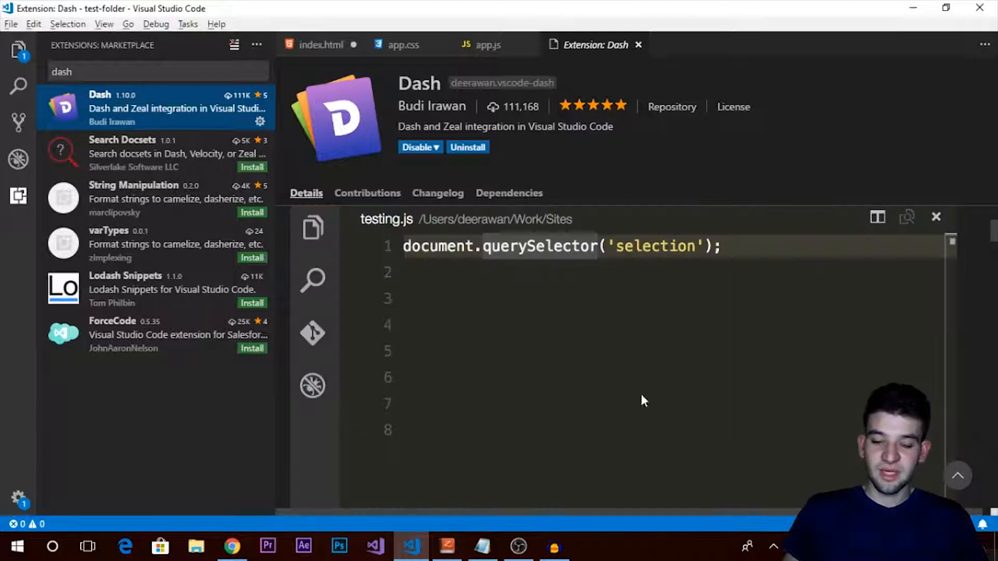
{"action": "left_click", "coordinate": [548, 247]}
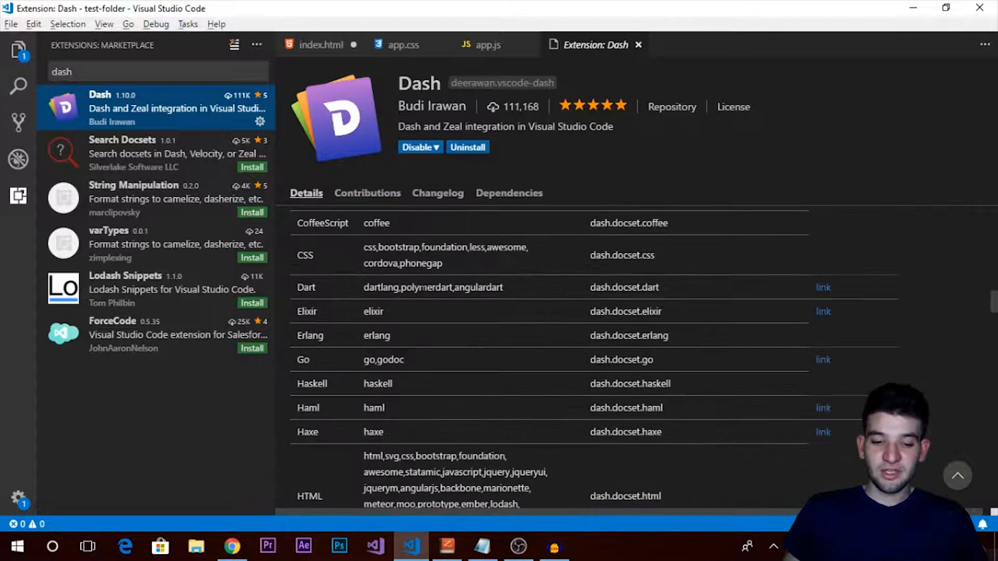
{"action": "scroll", "scroll_direction": "down", "scroll_amount": 3}
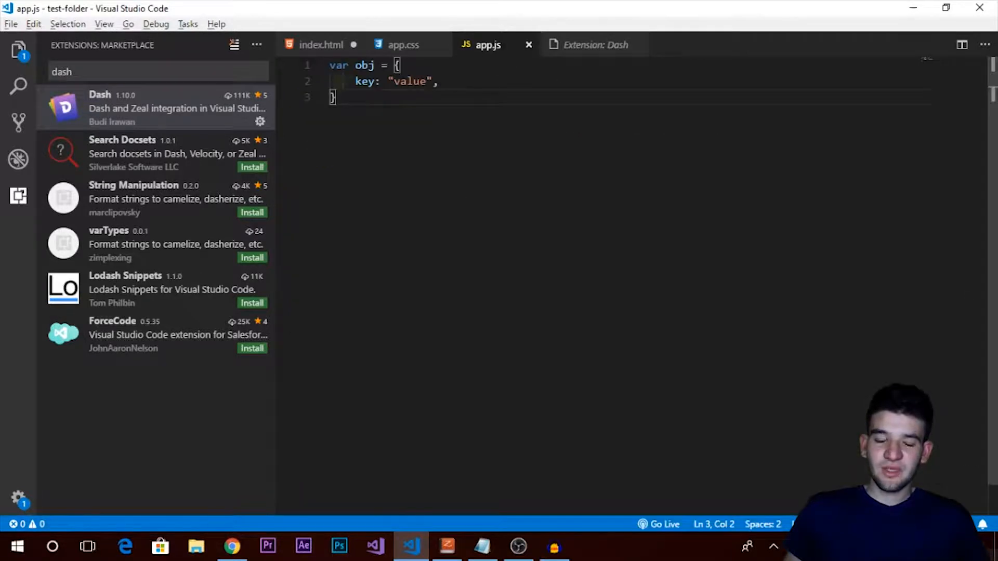
- Type 'var date = new Date();' in app.js and select 'Date' for a documentation lookup
{"action": "type", "text": "var"}
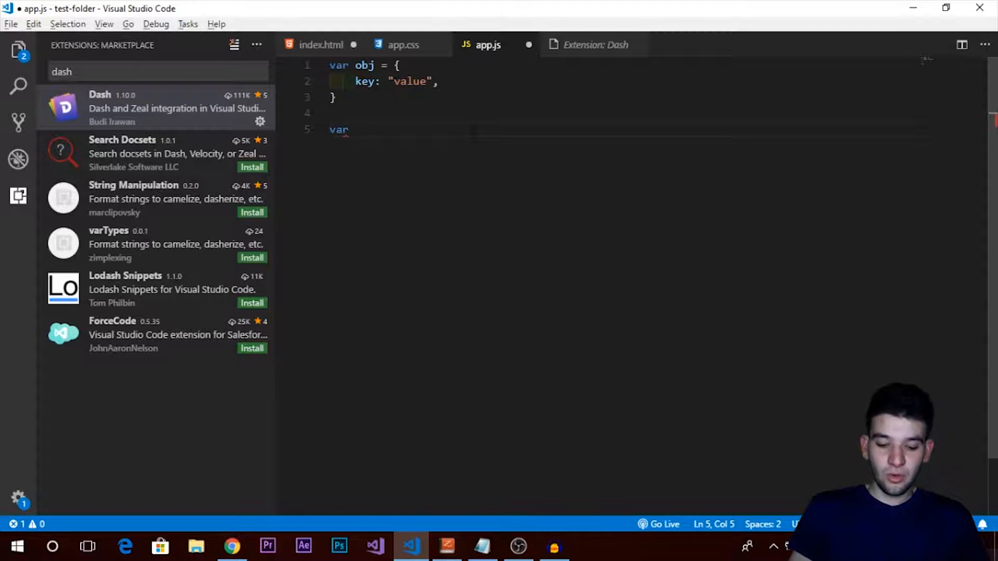
{"action": "type", "text": "date = new Date();"}
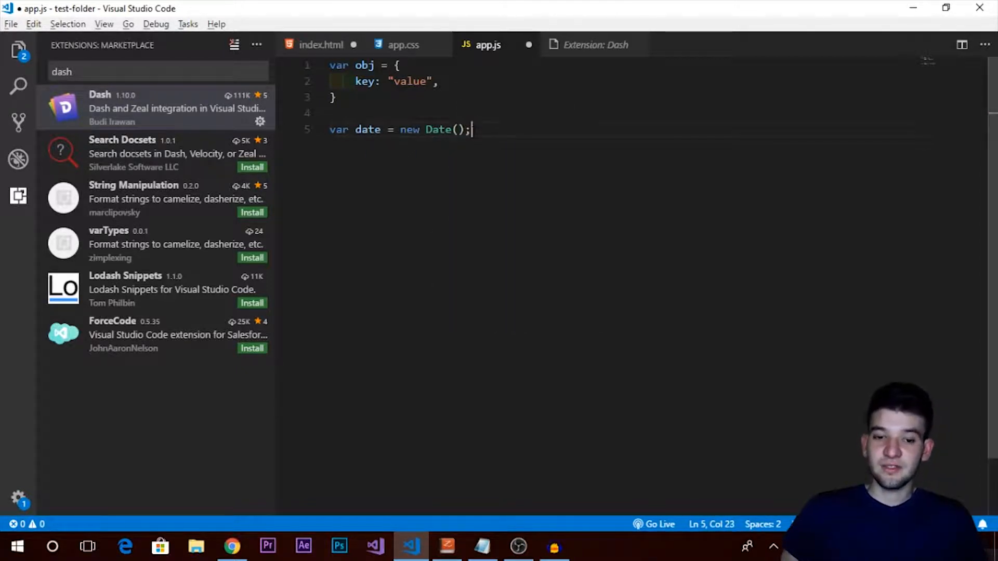
{"action": "double_click", "coordinate": [438, 129]}
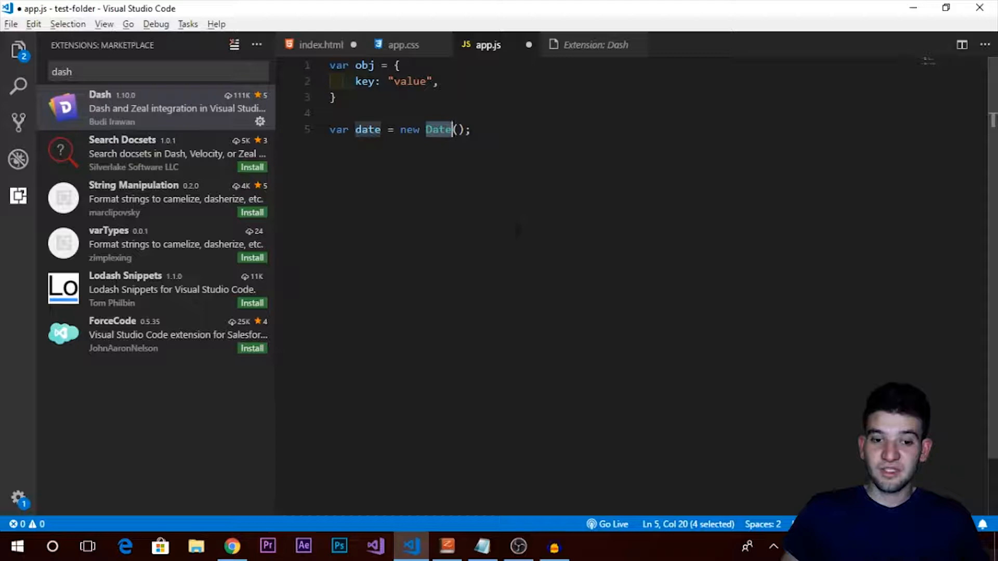
{"action": "mouse_move", "coordinate": [312, 387]}
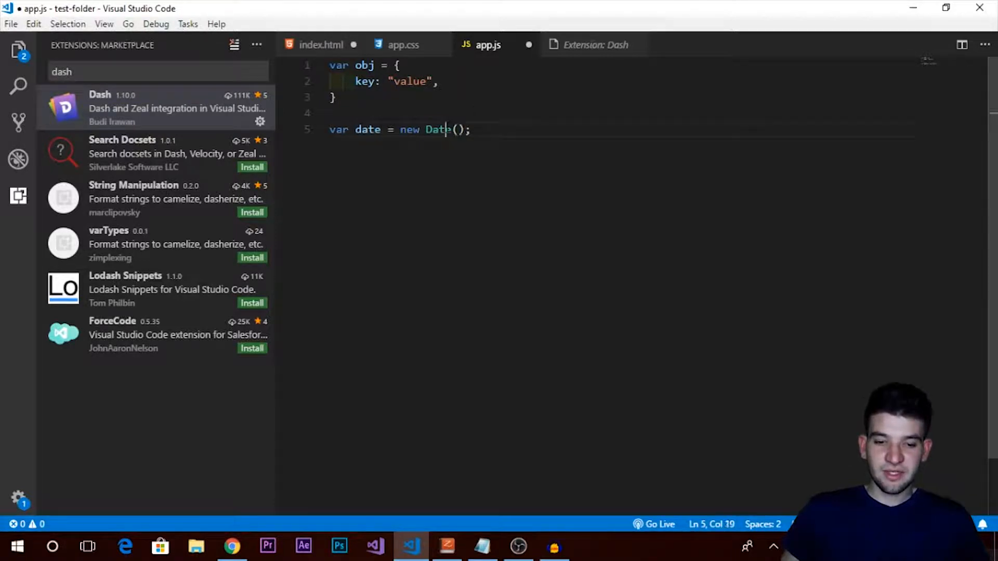
{"action": "double_click", "coordinate": [436, 129]}
{"action": "type", "text": "live server"}
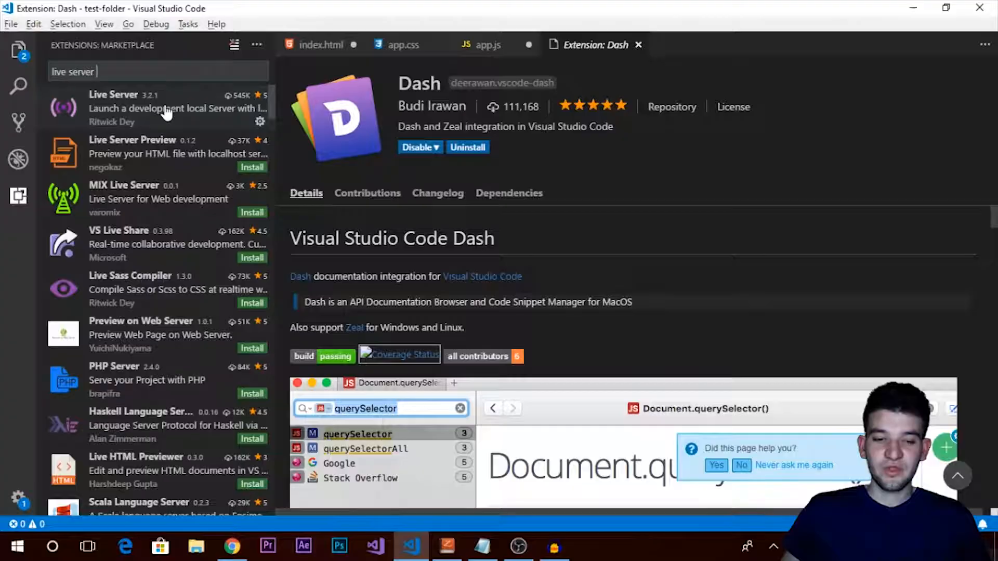
- Open the Live Server details, then enter 'I Am Live' three times in index.html
{"action": "left_click", "coordinate": [114, 108]}
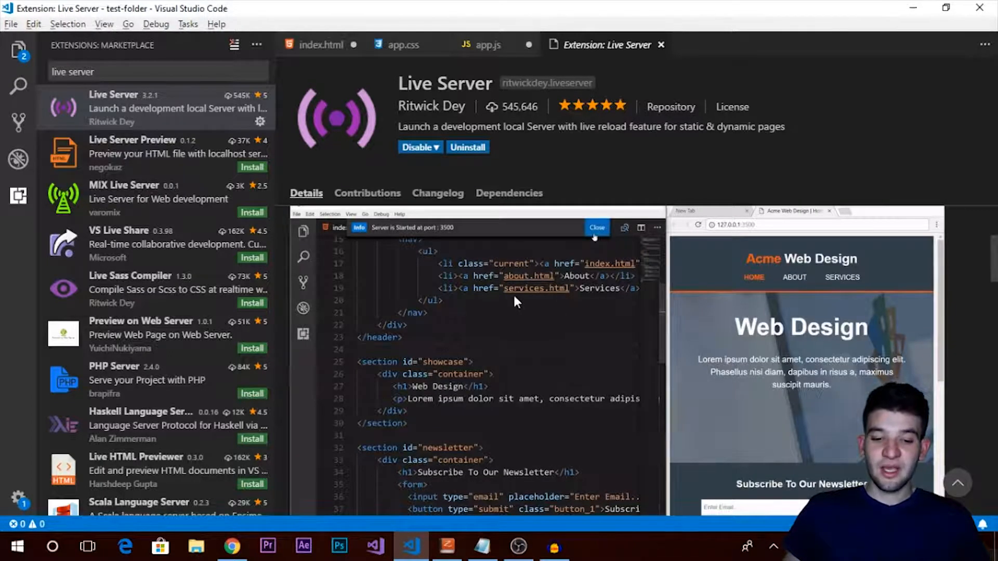
{"action": "left_click", "coordinate": [596, 227]}
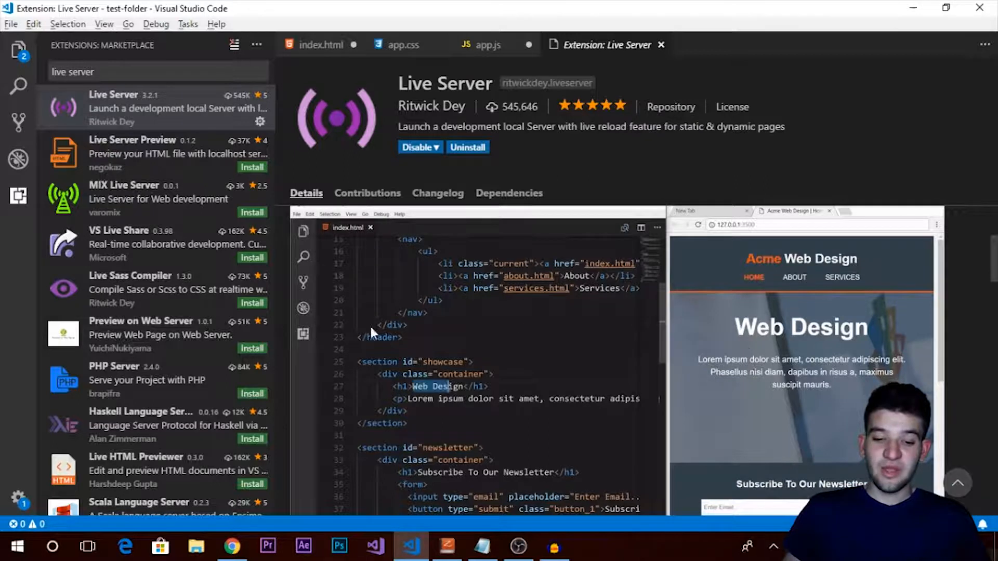
{"action": "type", "text": "I Am Live"}
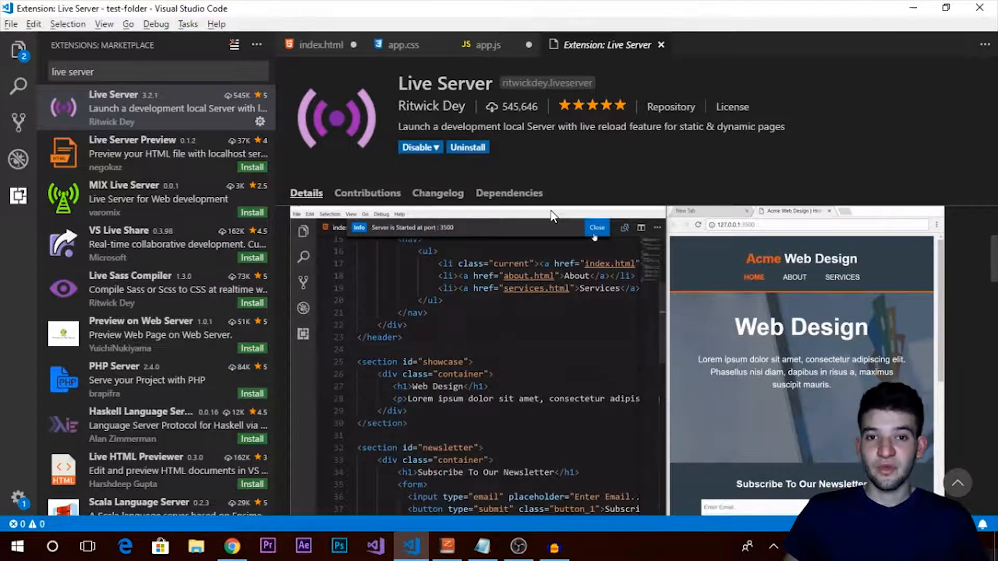
{"action": "left_click", "coordinate": [596, 227]}
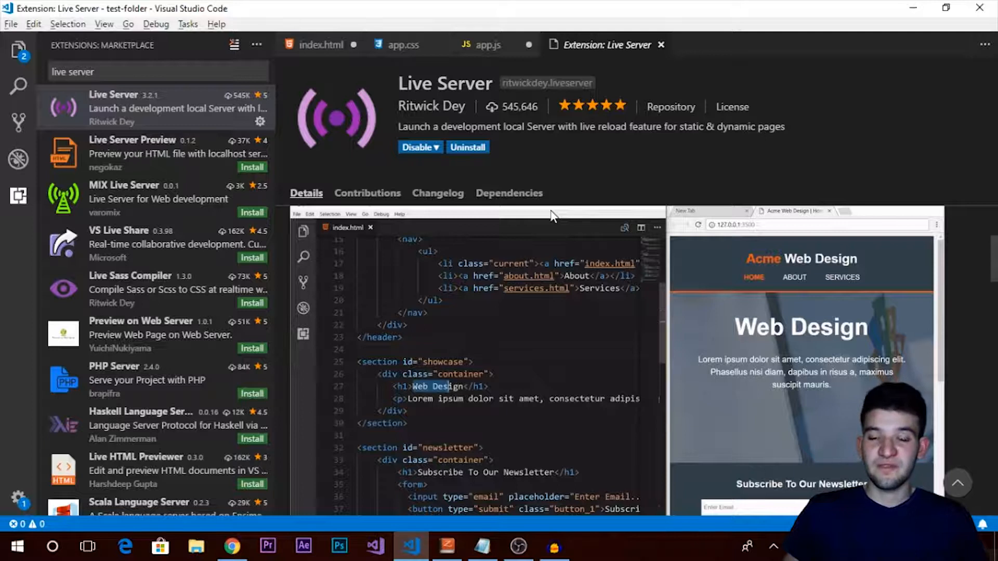
{"action": "type", "text": "I Am Live"}
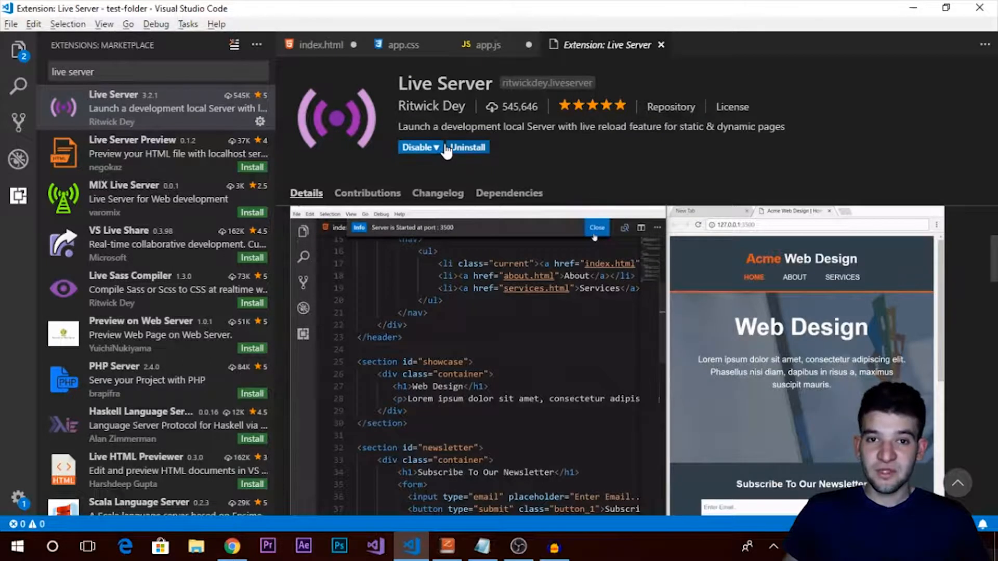
{"action": "left_click", "coordinate": [596, 227]}
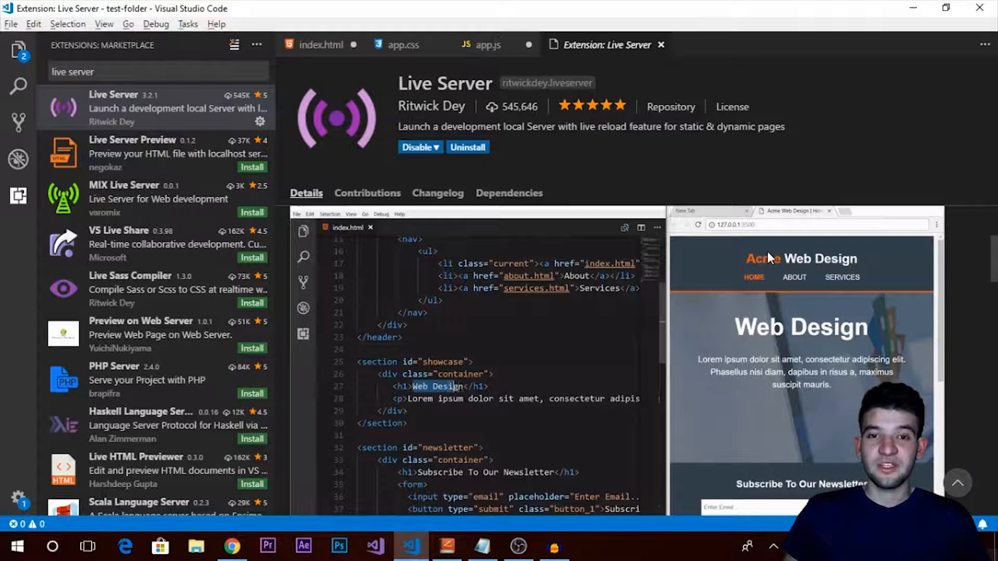
{"action": "type", "text": "I Am Live"}
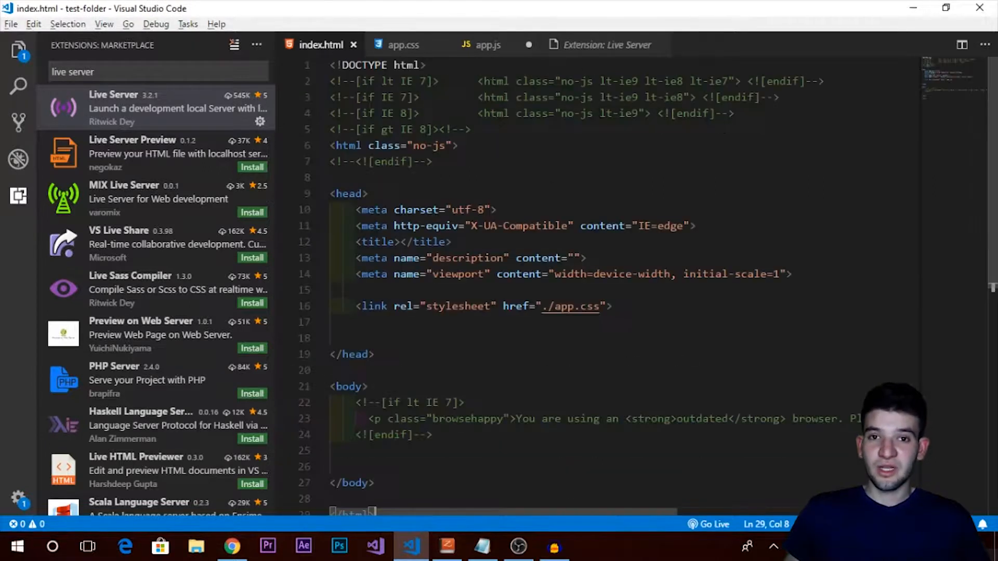
{"action": "mouse_move", "coordinate": [669, 537]}
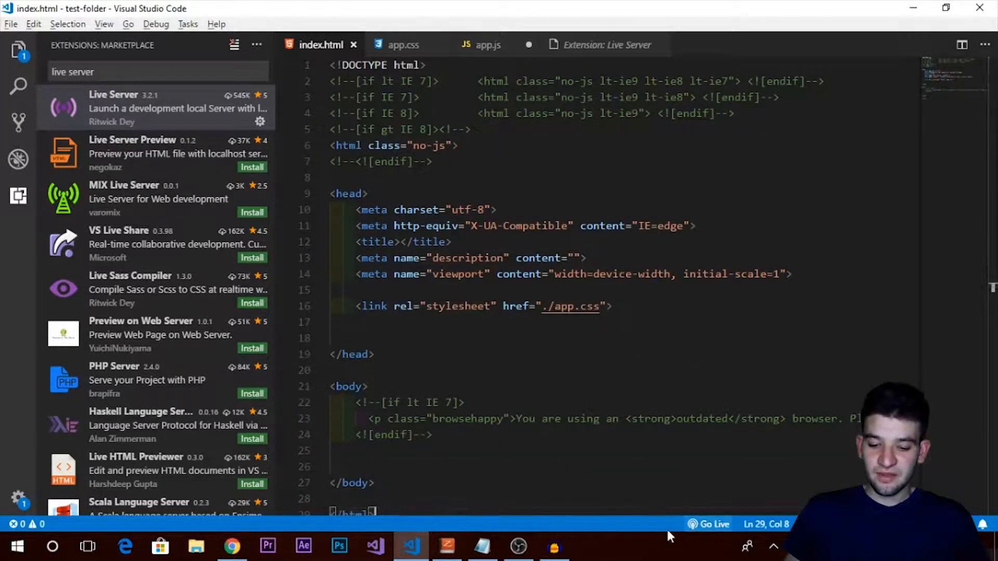
{"action": "mouse_move", "coordinate": [712, 524]}
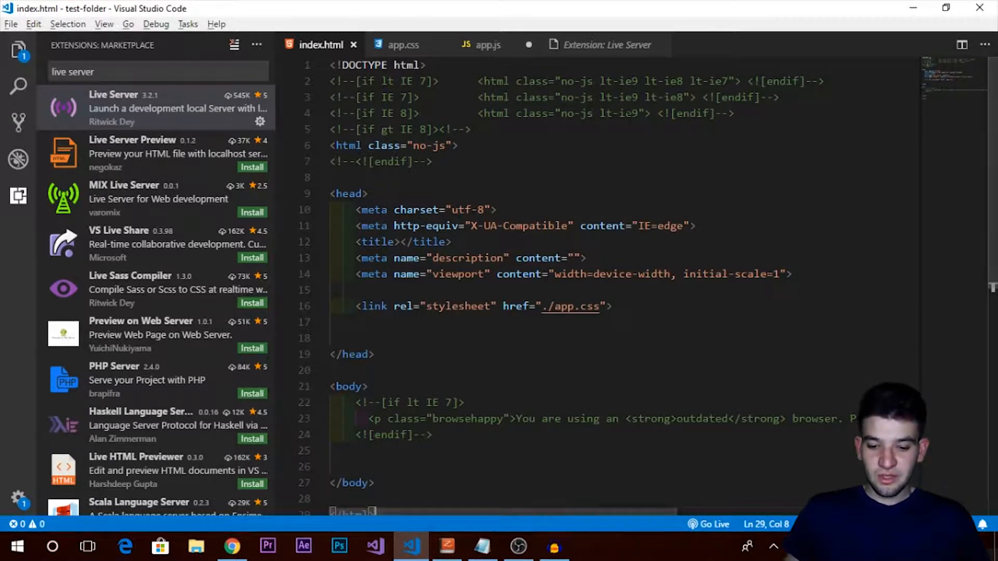
{"action": "mouse_move", "coordinate": [721, 541]}
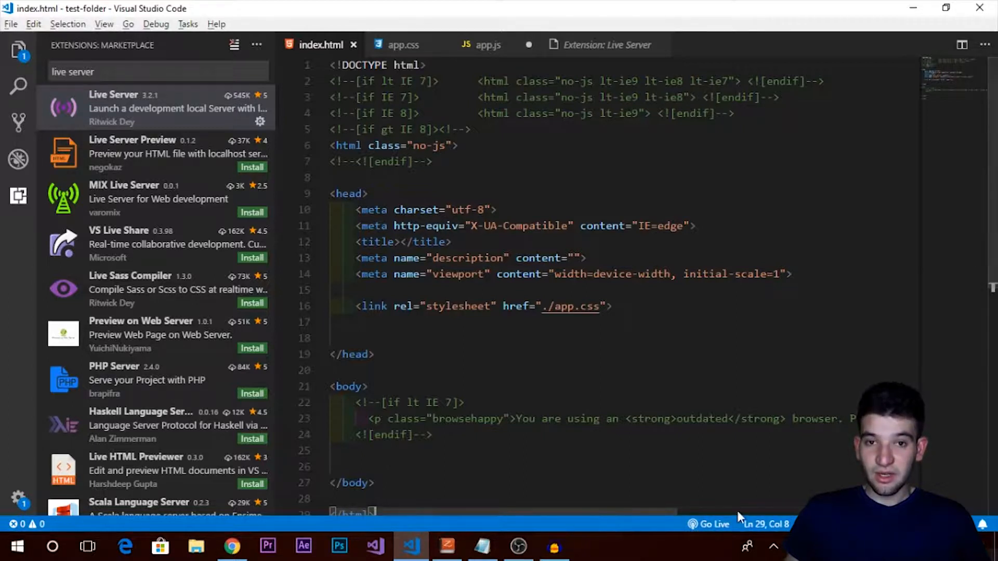
{"action": "mouse_move", "coordinate": [709, 525]}
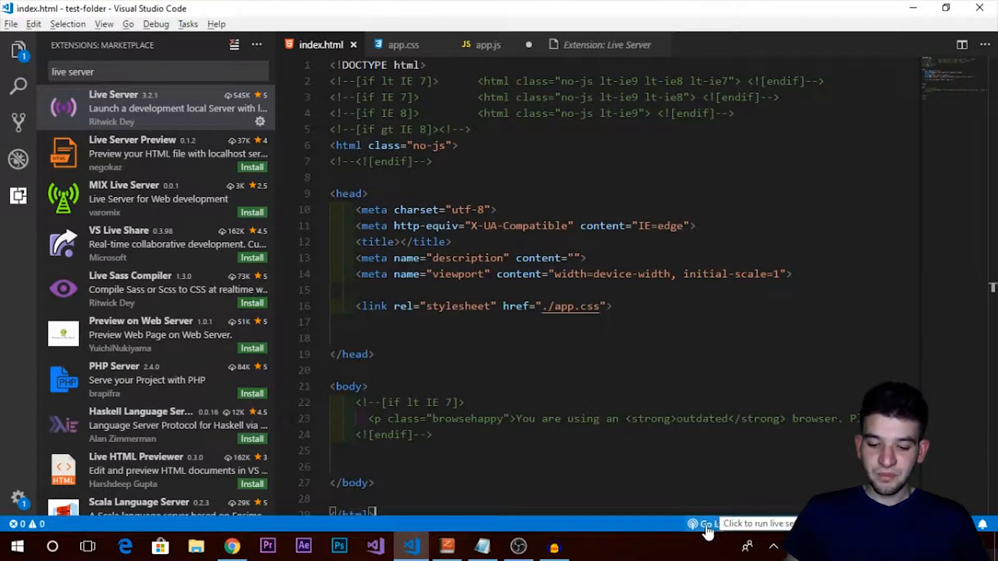
- Start Live Server with Go Live and place Chrome showing 127.0.0.1:5500 beside VS Code
{"action": "left_click", "coordinate": [707, 524]}
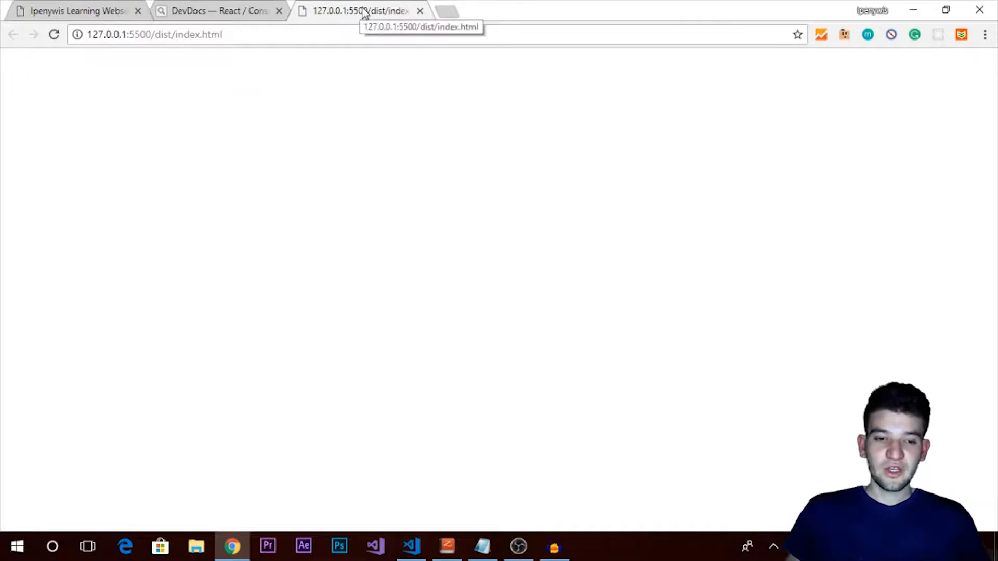
{"action": "left_click", "coordinate": [410, 546]}
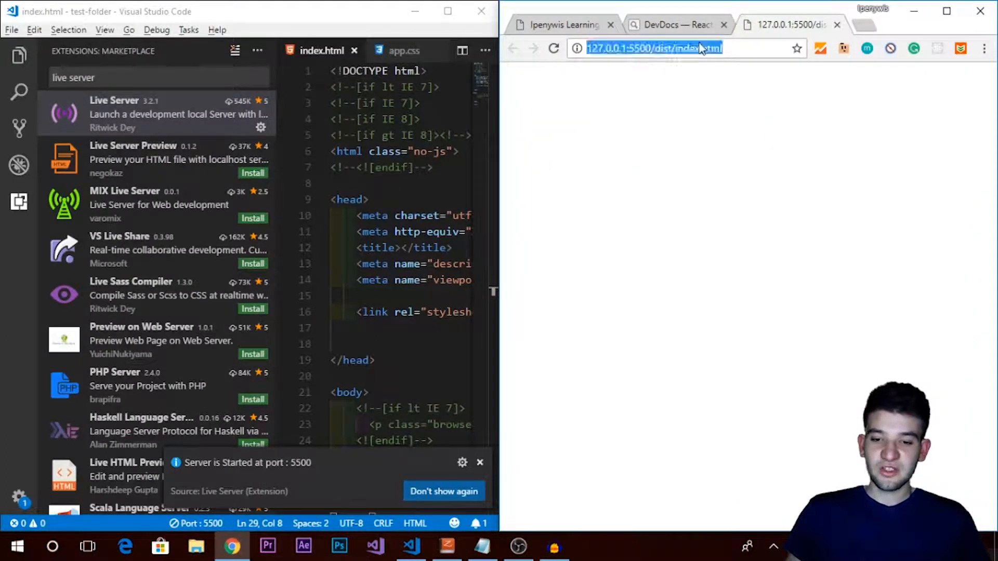
- Type 'Hello World!' into index.html and save it so the live preview reloads
{"action": "left_click", "coordinate": [700, 48]}
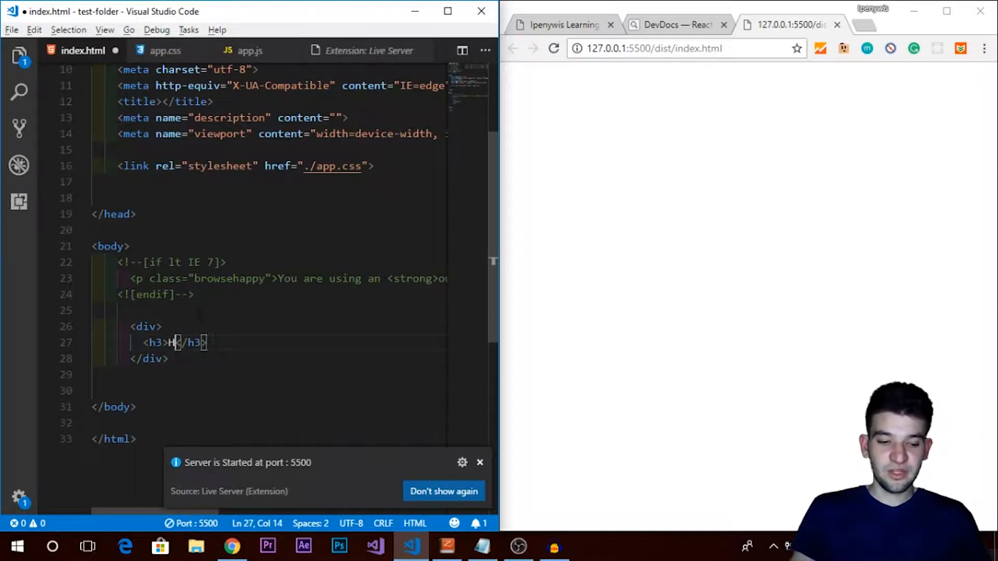
{"action": "type", "text": "Hello W"}
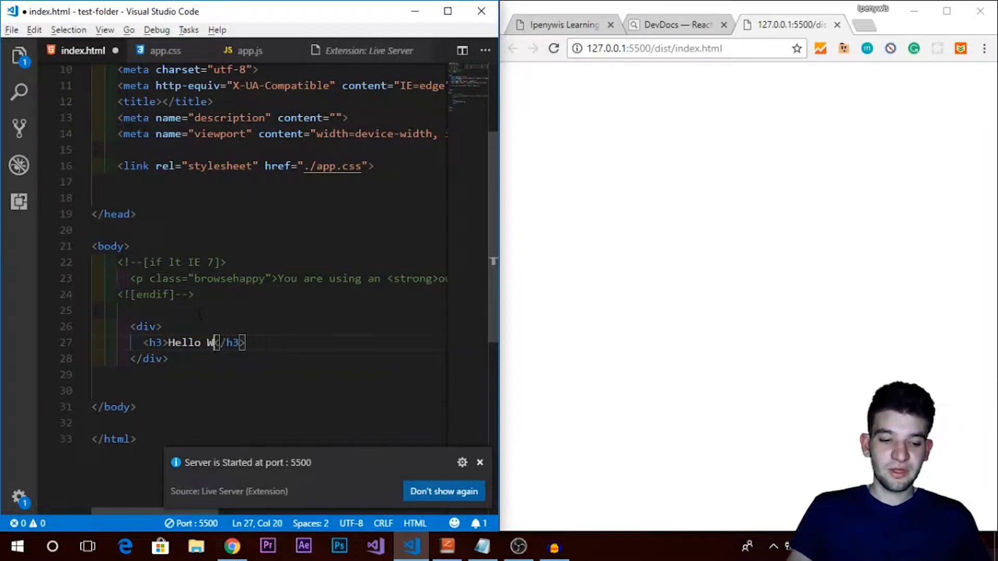
{"action": "type", "text": "orld!"}
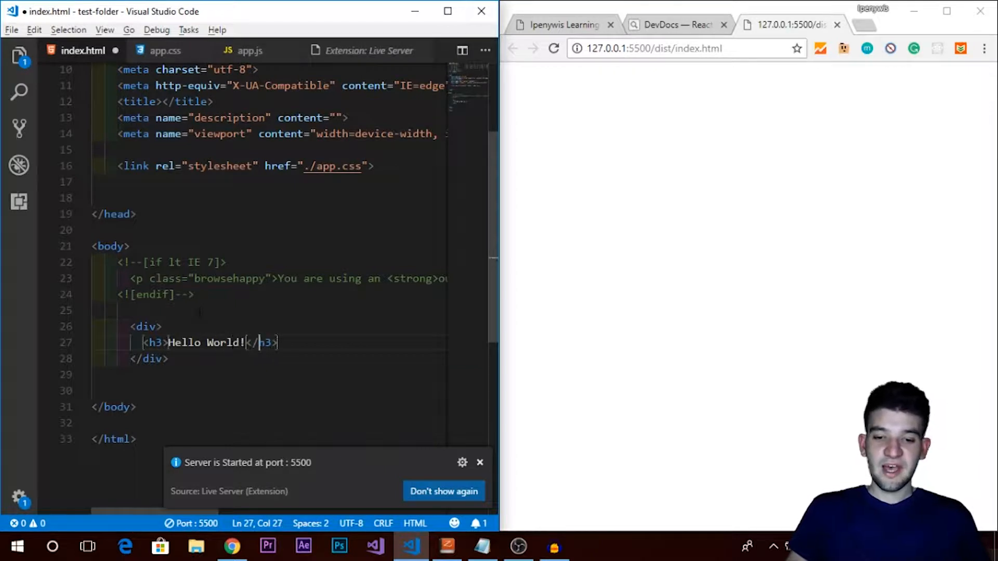
{"action": "key", "text": "ctrl+s"}
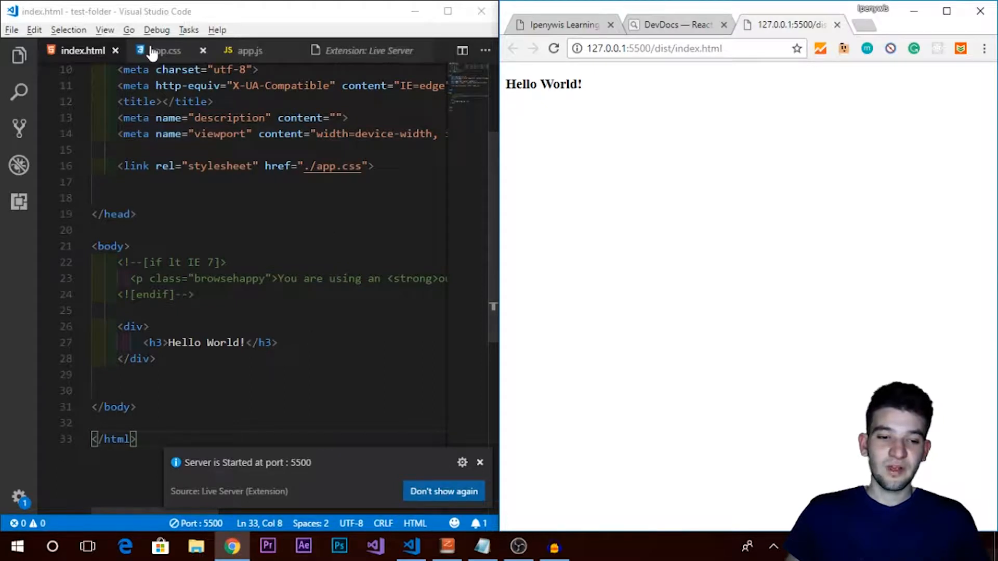
- Start typing a body rule in app.css
{"action": "left_click", "coordinate": [165, 50]}
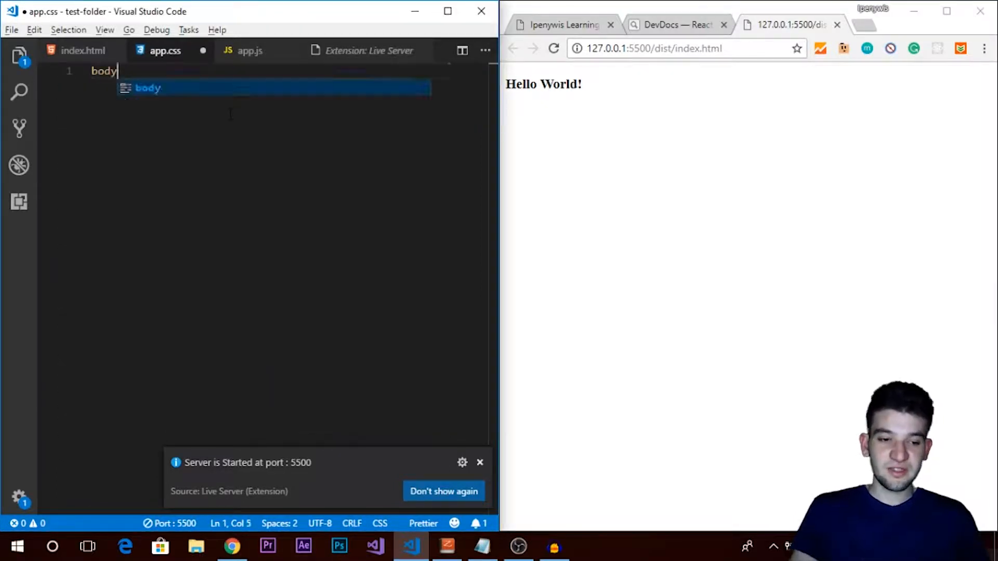
{"action": "type", "text": "bacjf"}
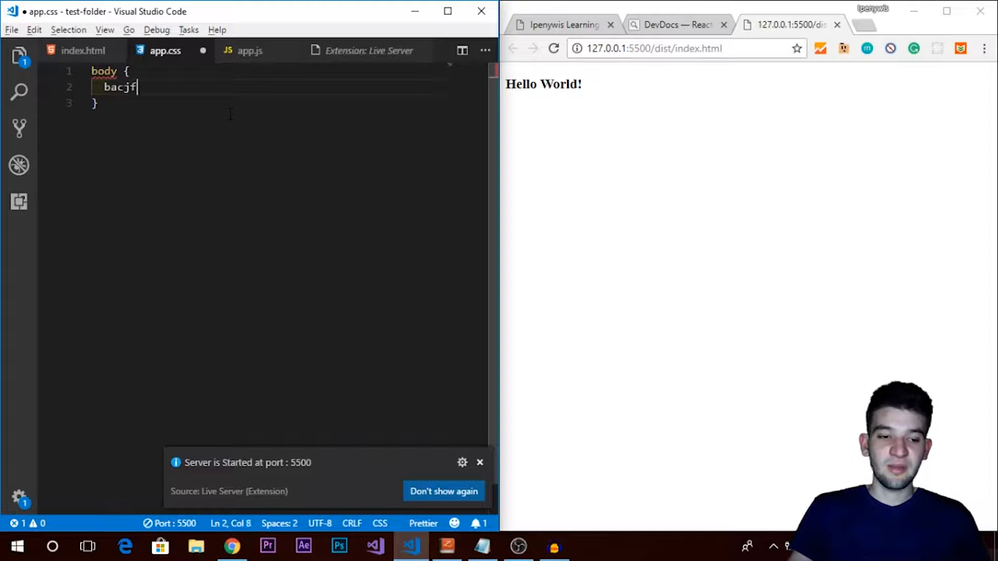
{"action": "type", "text": "backr"}
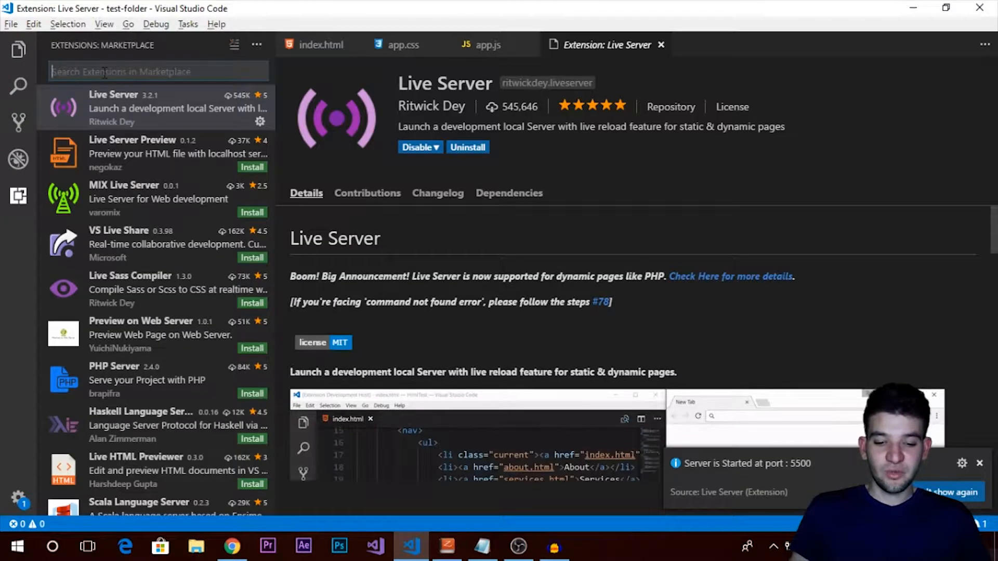
- Search the marketplace for 'Path Intellisense', then return to app.js
{"action": "type", "text": "Path Inte"}
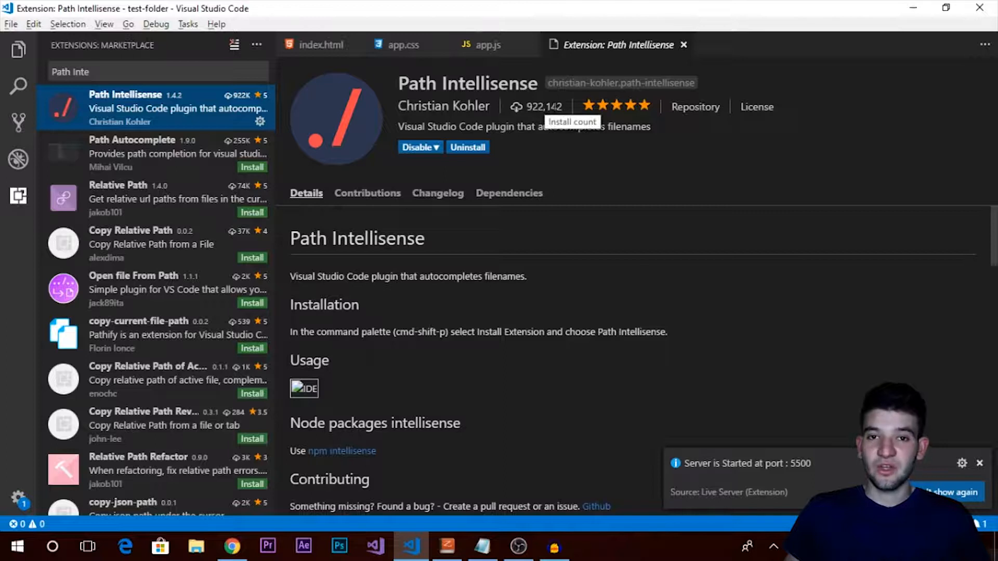
{"action": "mouse_move", "coordinate": [672, 114]}
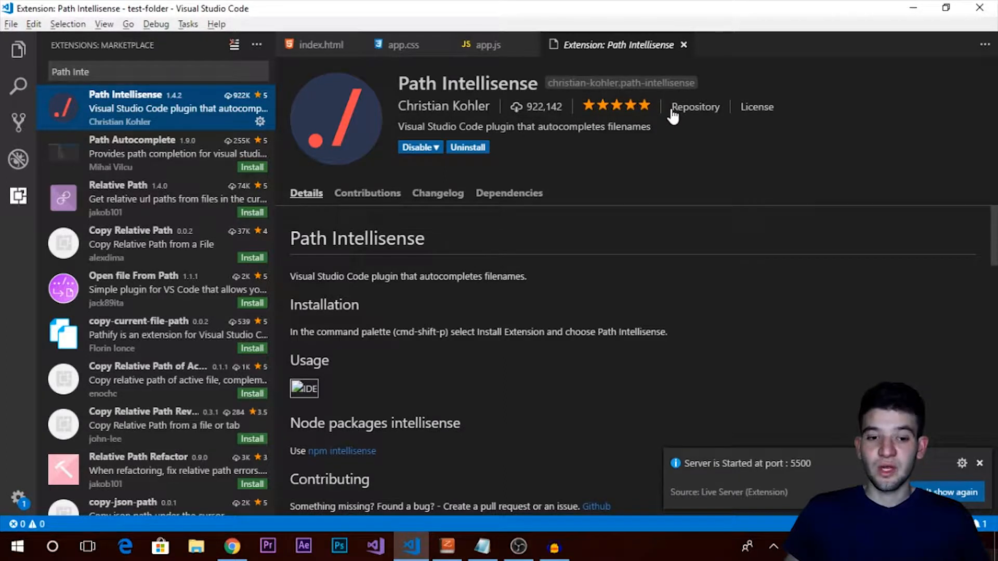
{"action": "mouse_move", "coordinate": [567, 172]}
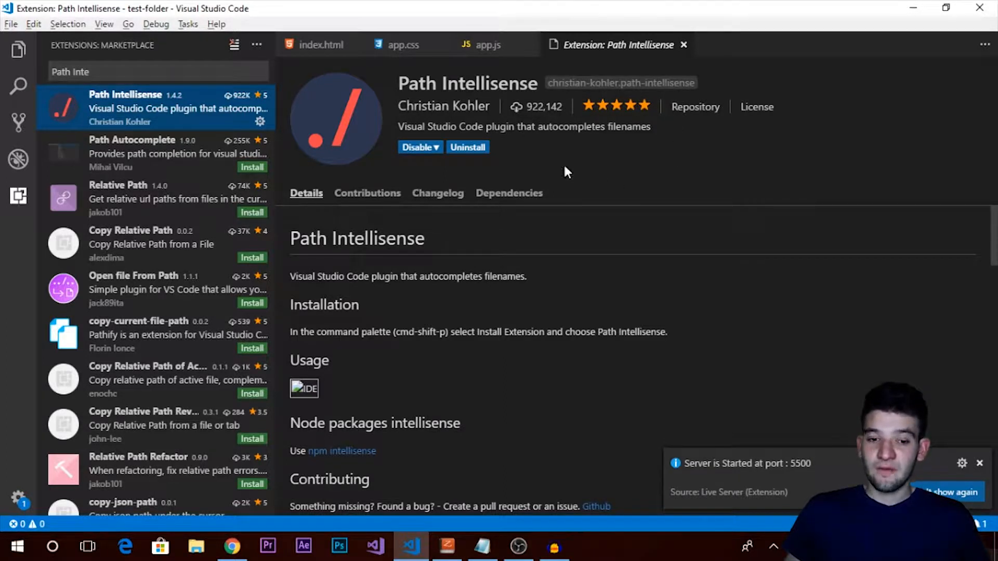
{"action": "mouse_move", "coordinate": [544, 151]}
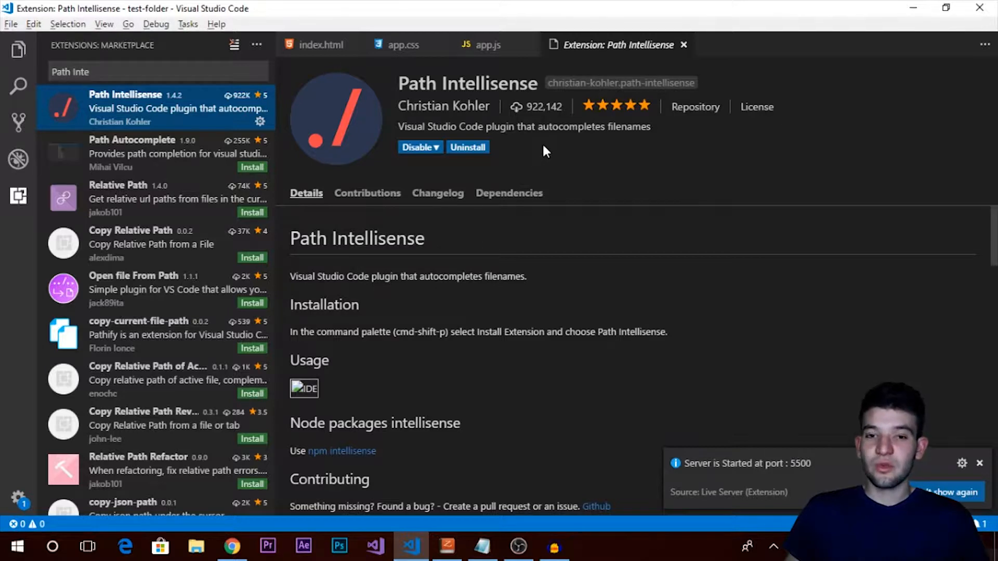
{"action": "mouse_move", "coordinate": [573, 143]}
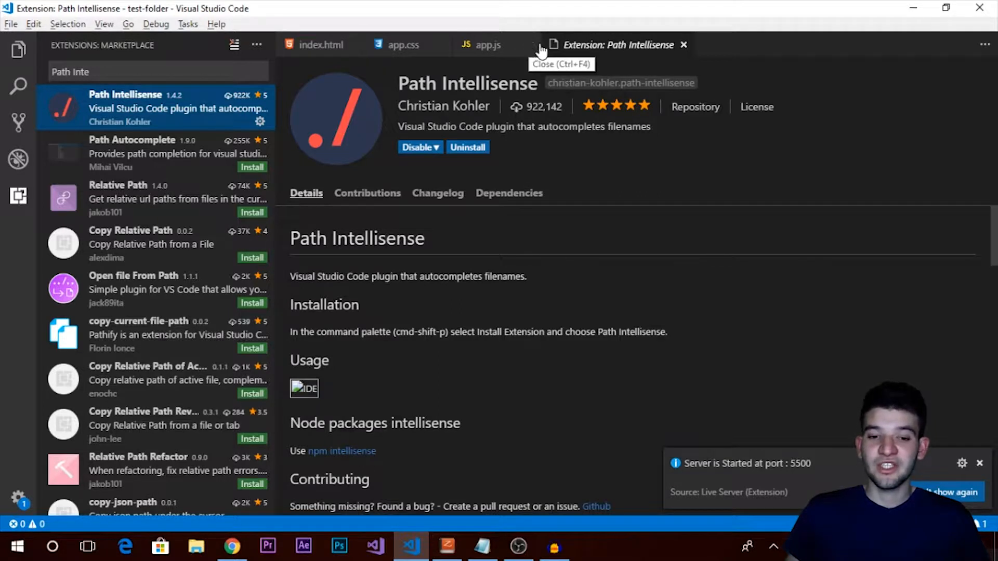
{"action": "mouse_move", "coordinate": [528, 45]}
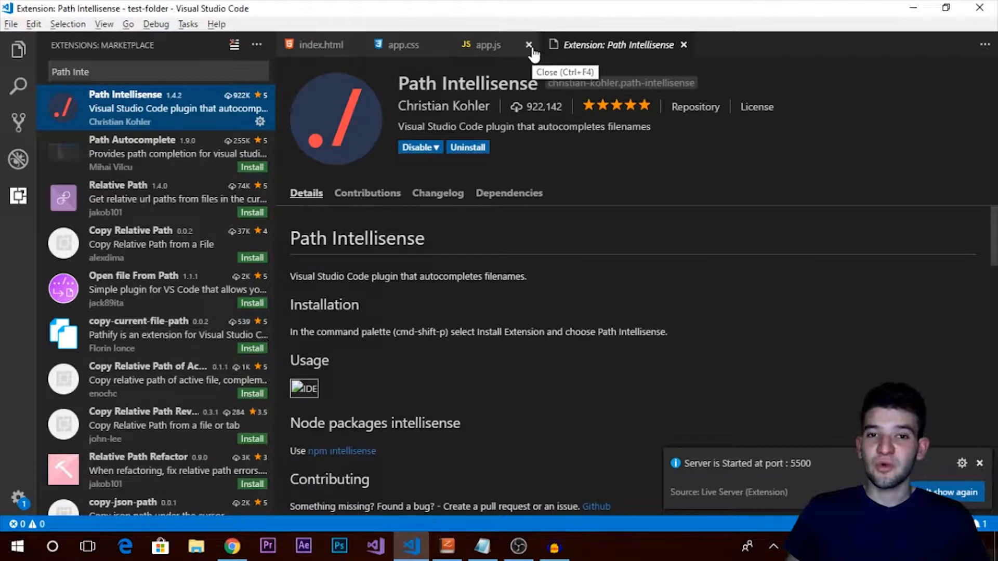
{"action": "mouse_move", "coordinate": [586, 54]}
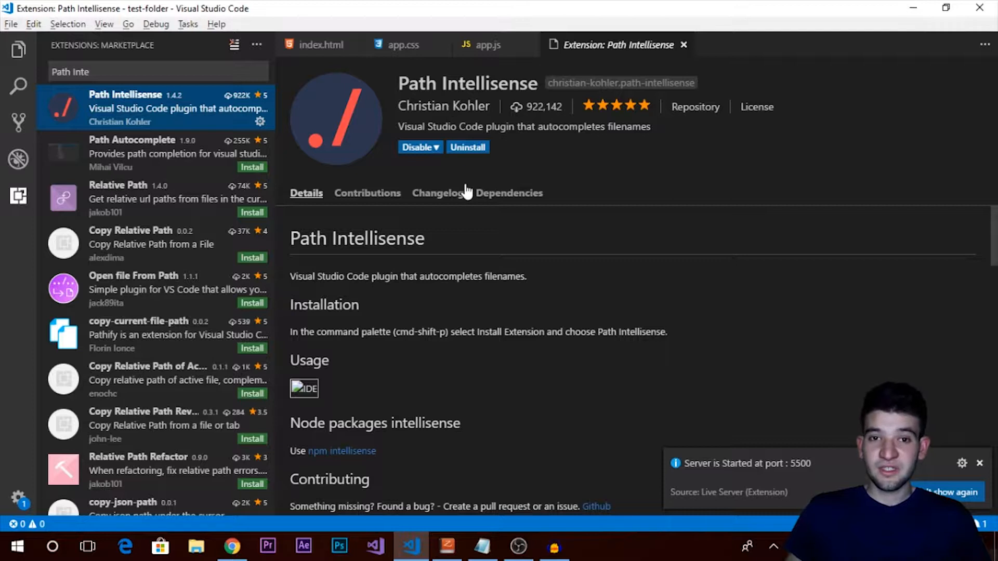
{"action": "mouse_move", "coordinate": [468, 83]}
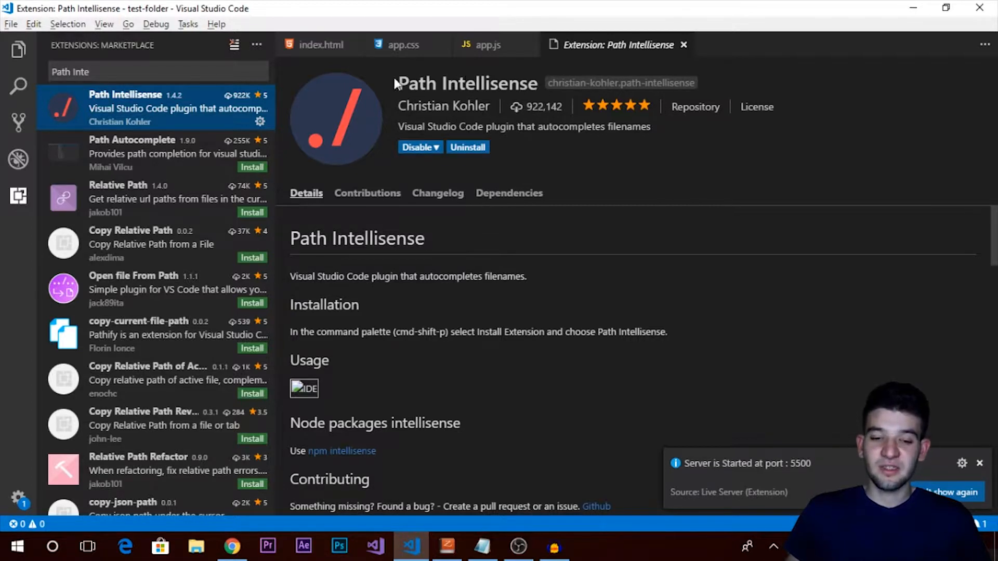
{"action": "left_click", "coordinate": [488, 44]}
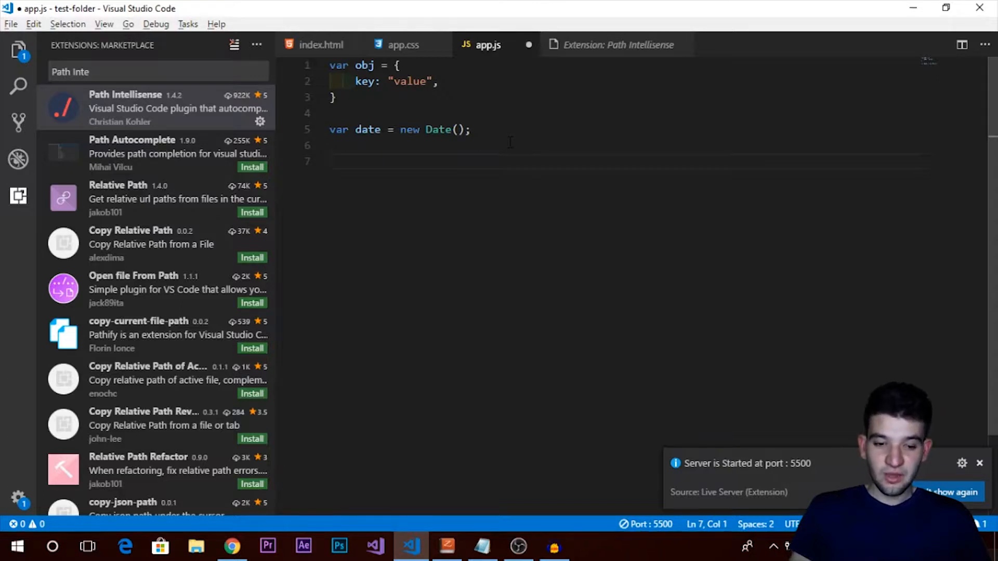
- Type var path = "../" in app.js to bring up path suggestions
{"action": "type", "text": "var"}
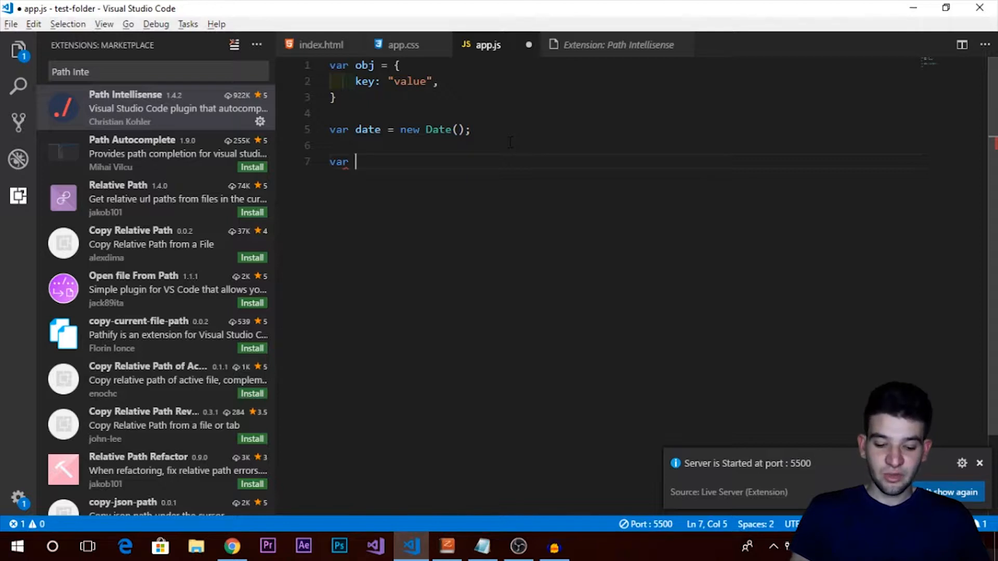
{"action": "type", "text": "path = \"\""}
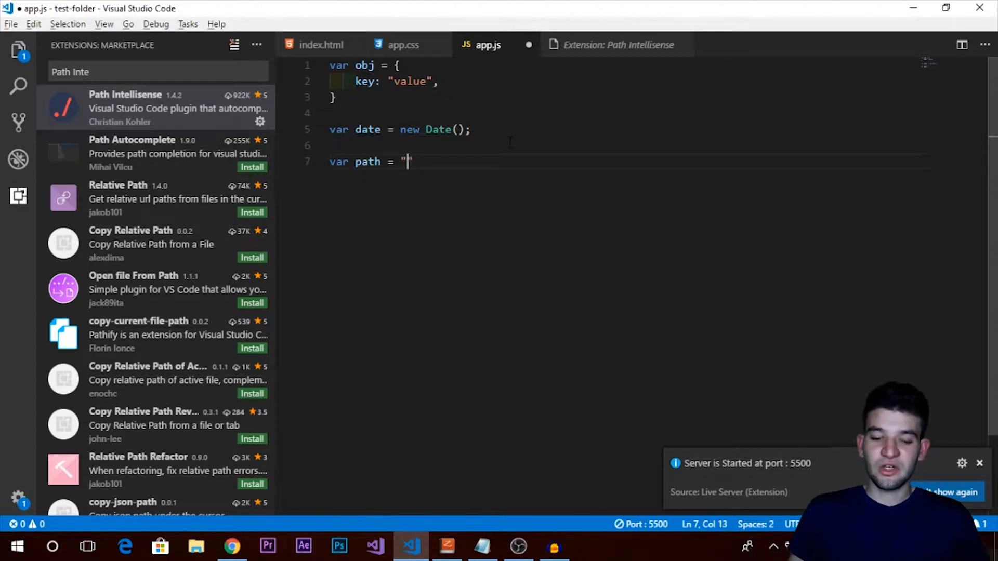
{"action": "type", "text": "."}
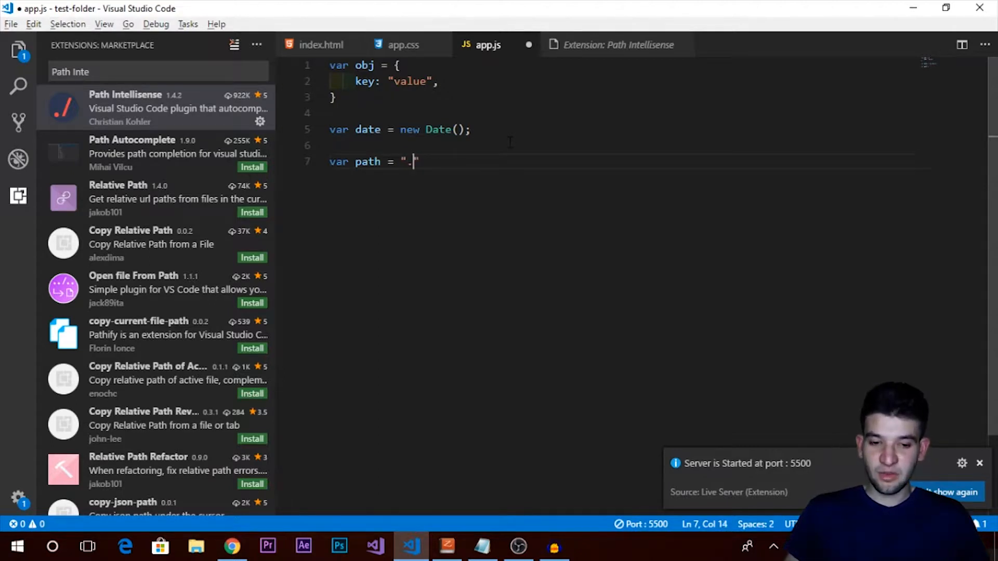
{"action": "type", "text": "/"}
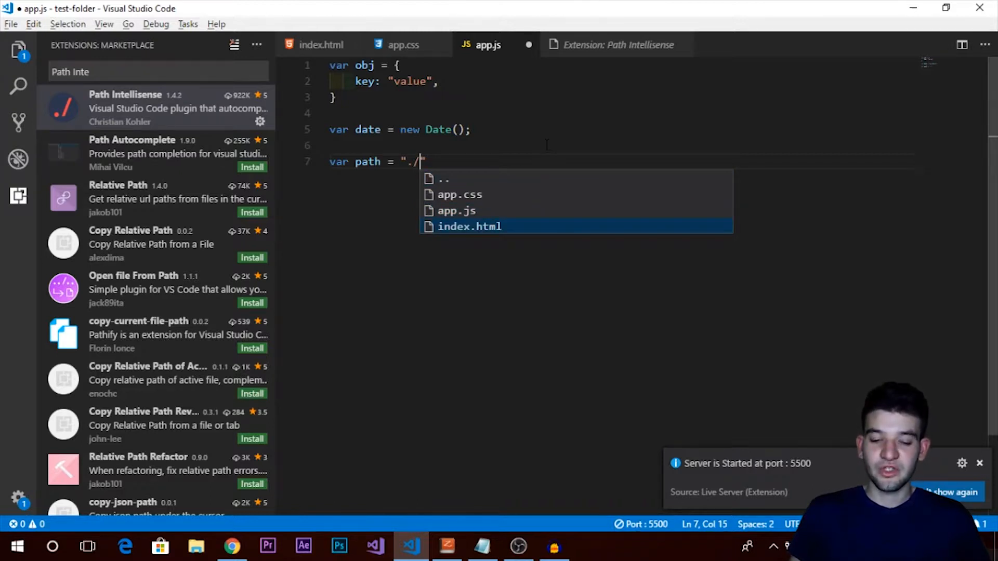
- Retype the path and insert package-lock.json from the suggestion list
{"action": "key", "text": "Backspace"}
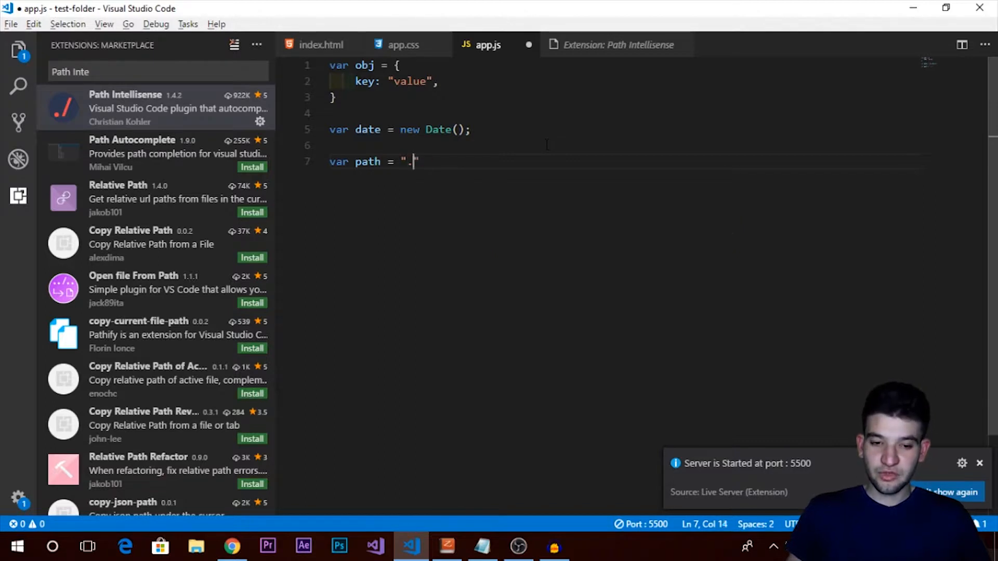
{"action": "type", "text": "./"}
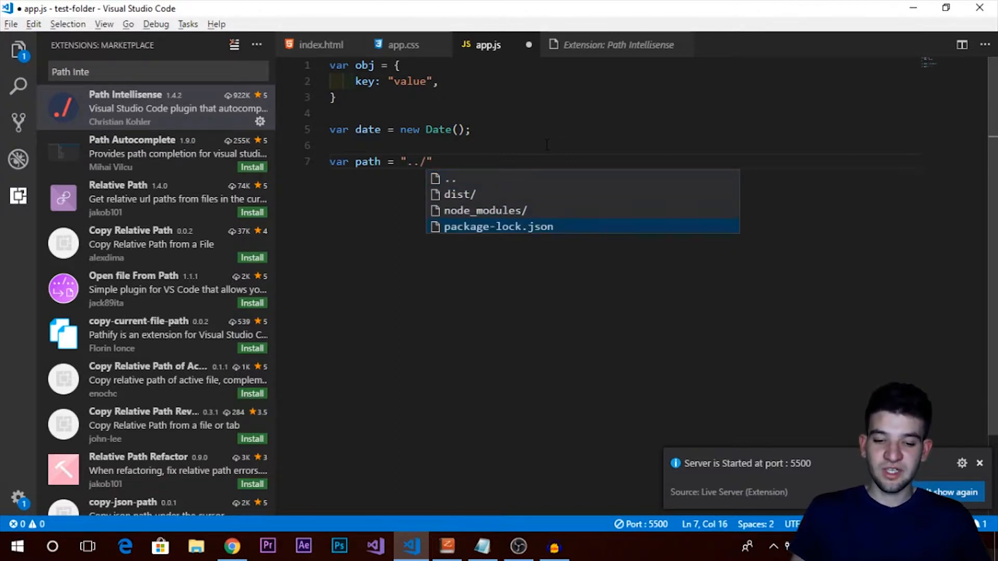
{"action": "left_click", "coordinate": [499, 227]}
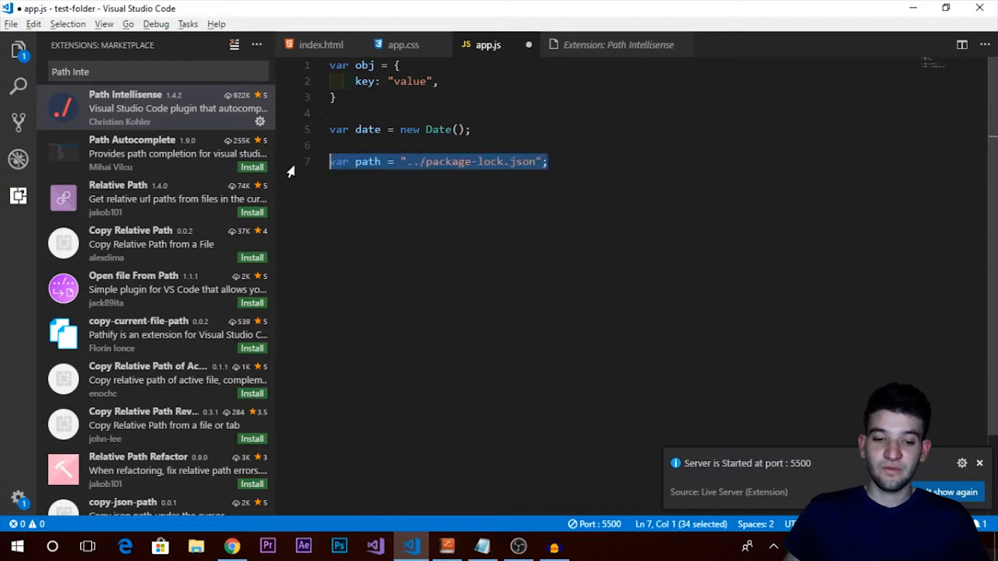
{"action": "double_click", "coordinate": [490, 161]}
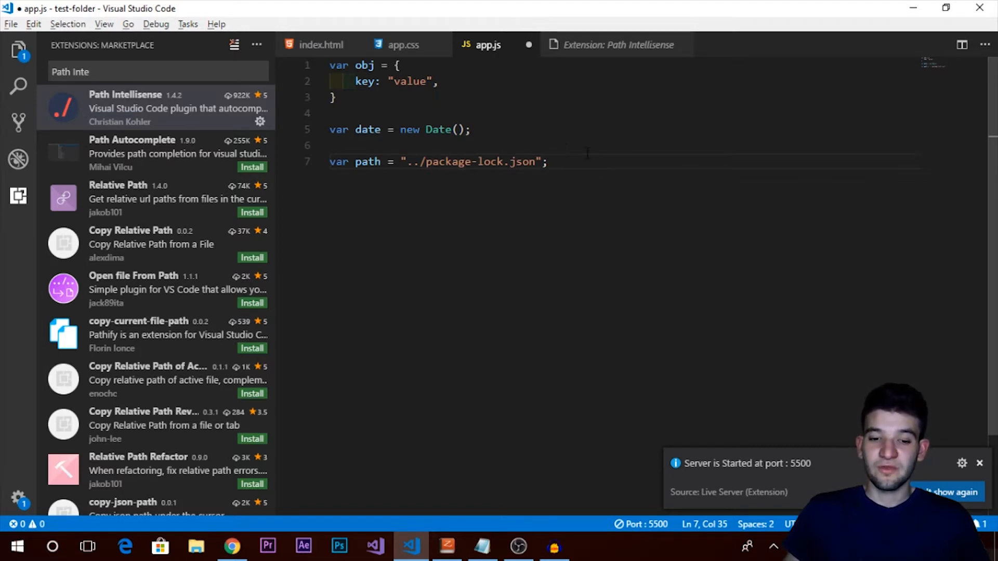
- Scroll the Chrome tutorial page down to the 'Extensions You Need' section
{"action": "left_click", "coordinate": [231, 546]}
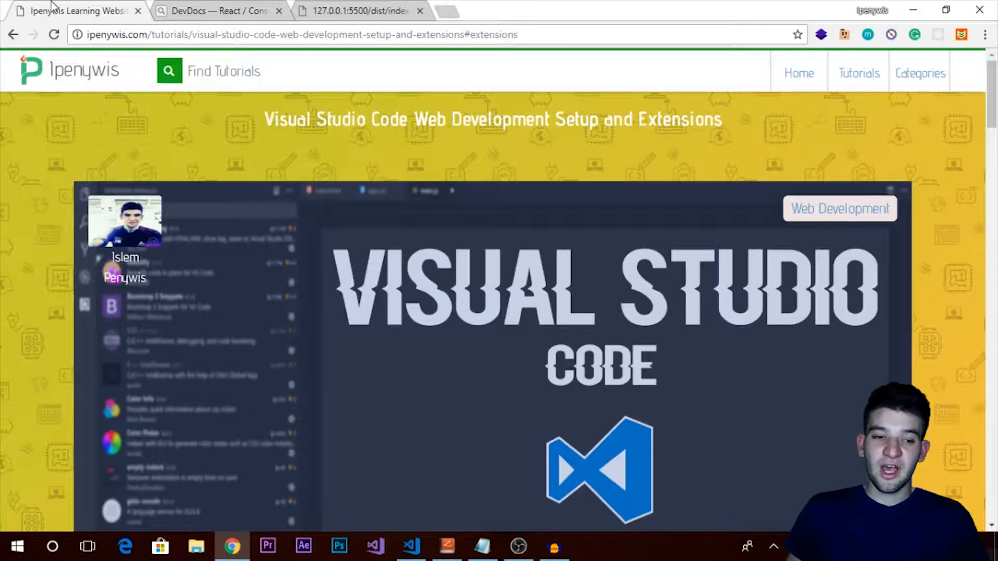
{"action": "scroll", "scroll_direction": "down", "scroll_amount": 3}
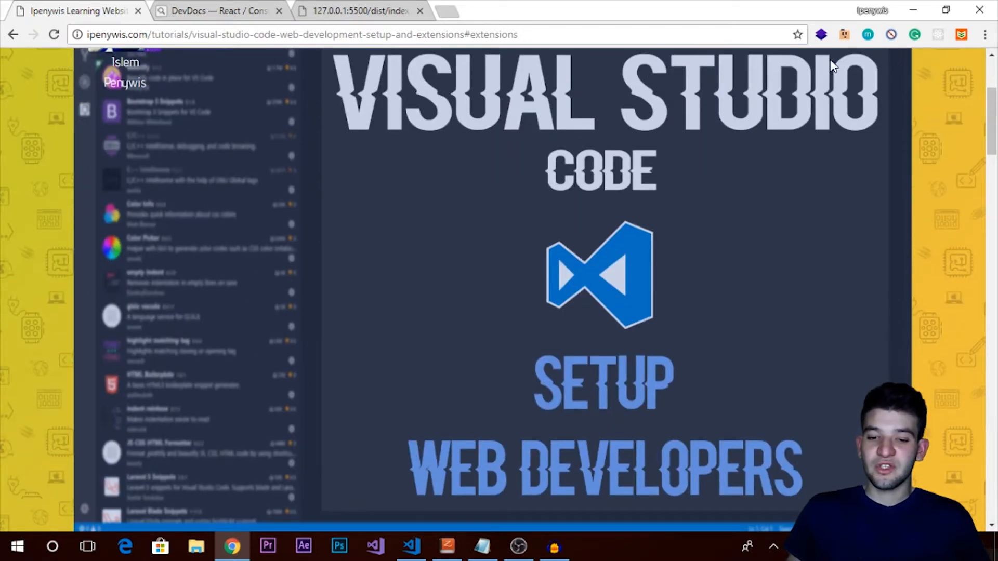
{"action": "mouse_move", "coordinate": [429, 170]}
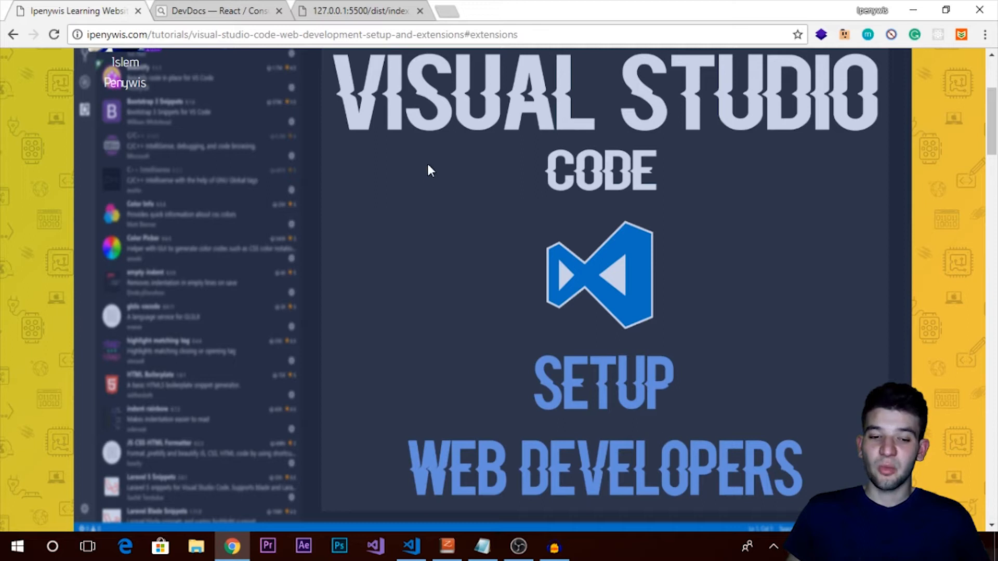
{"action": "scroll", "scroll_direction": "down", "scroll_amount": 3}
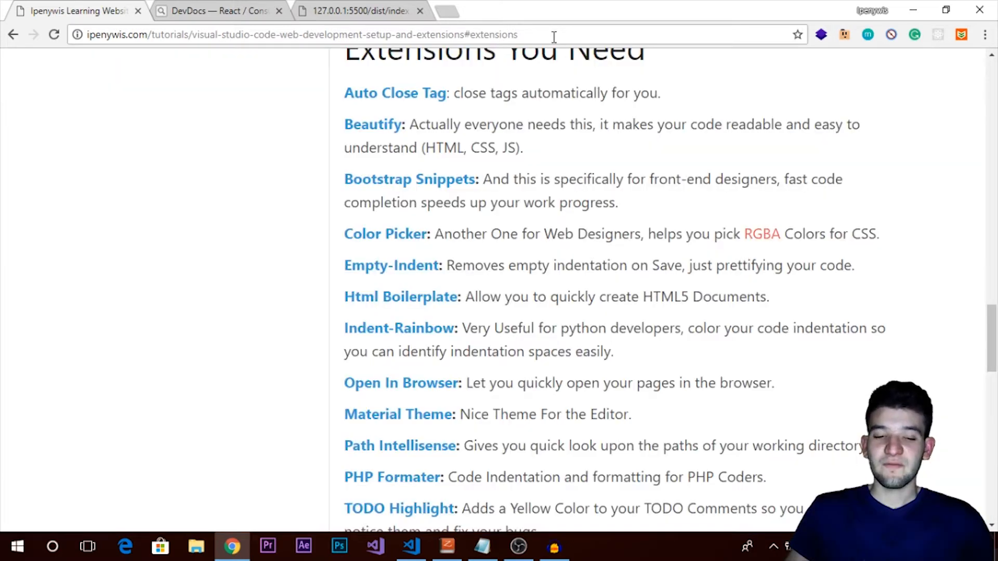